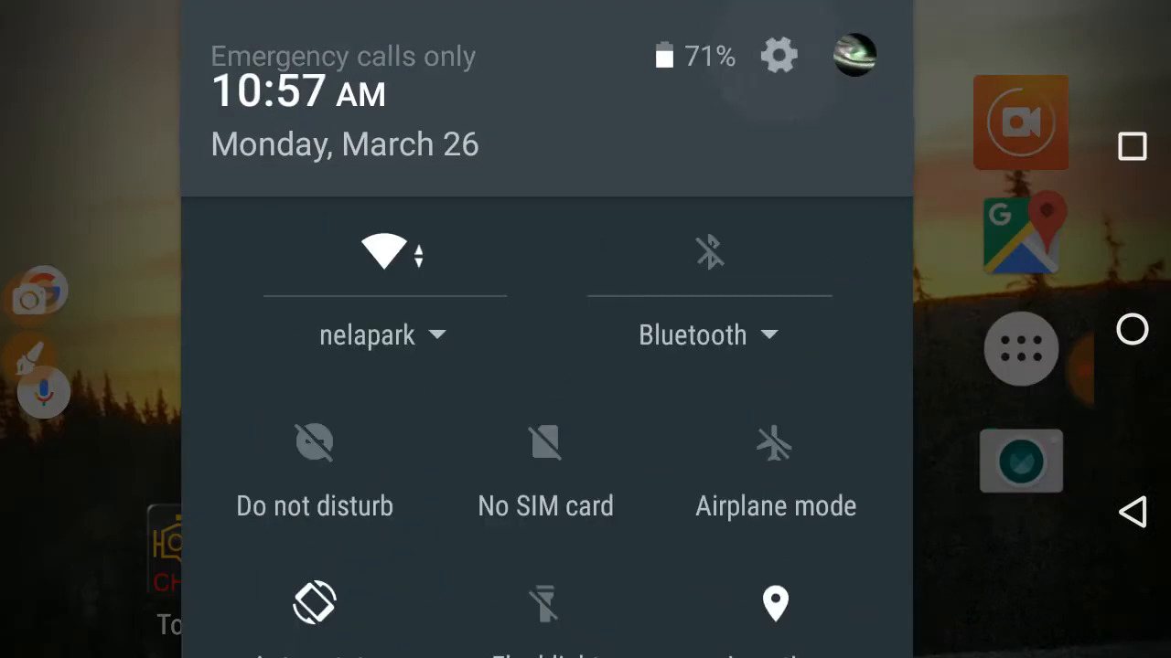
- Open Android Settings and show the Wi-Fi network list with ESCPOD's options
click(779, 55)
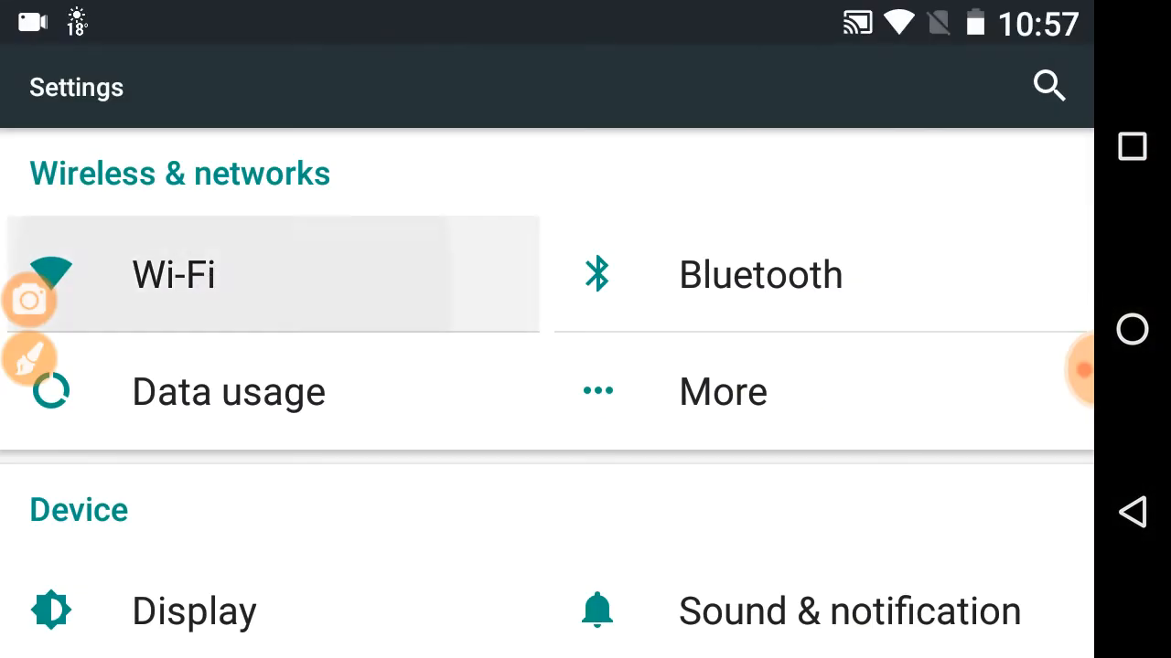
click(174, 275)
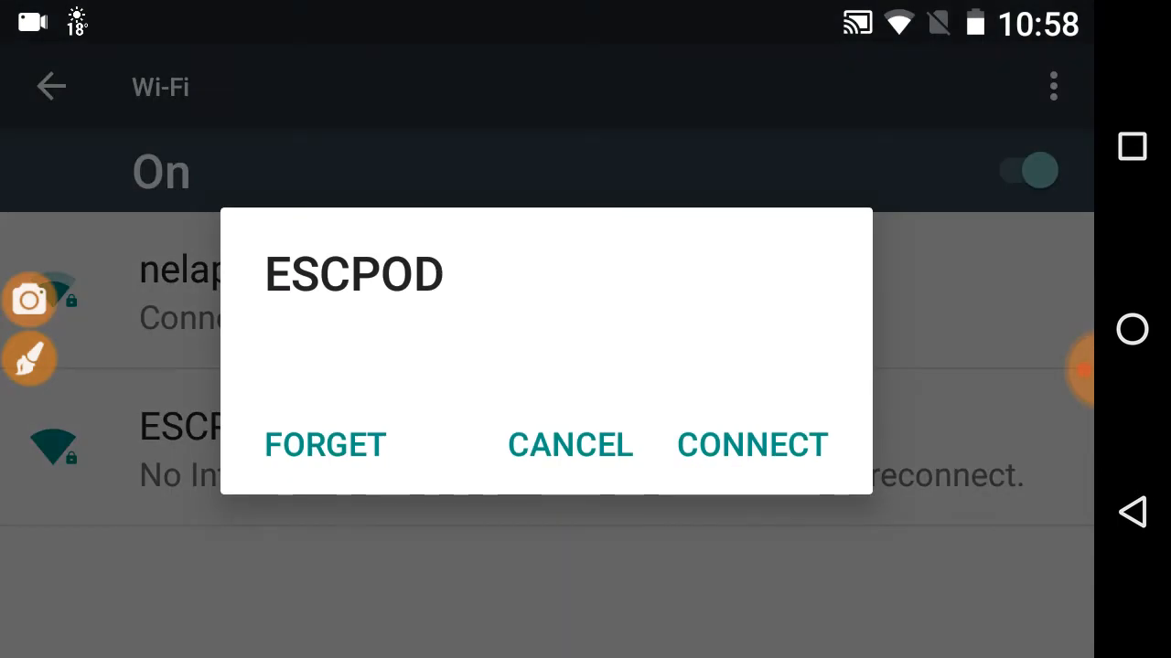
- Connect to ESCPOD Wi-Fi and go back to the home screen
click(750, 446)
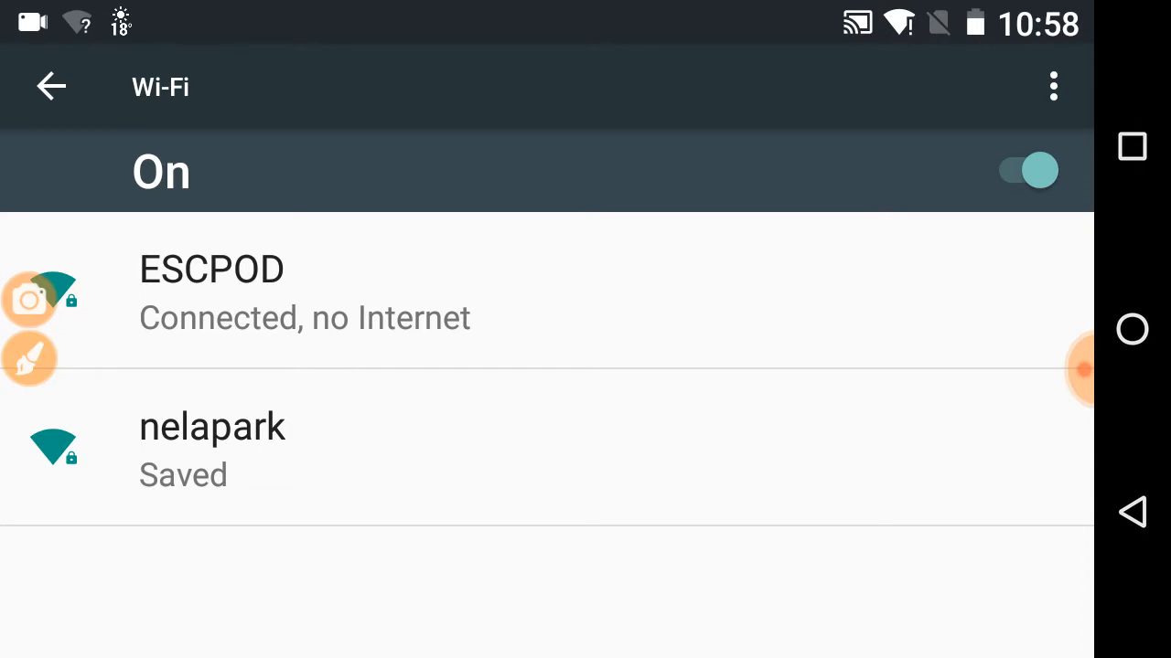
click(1131, 329)
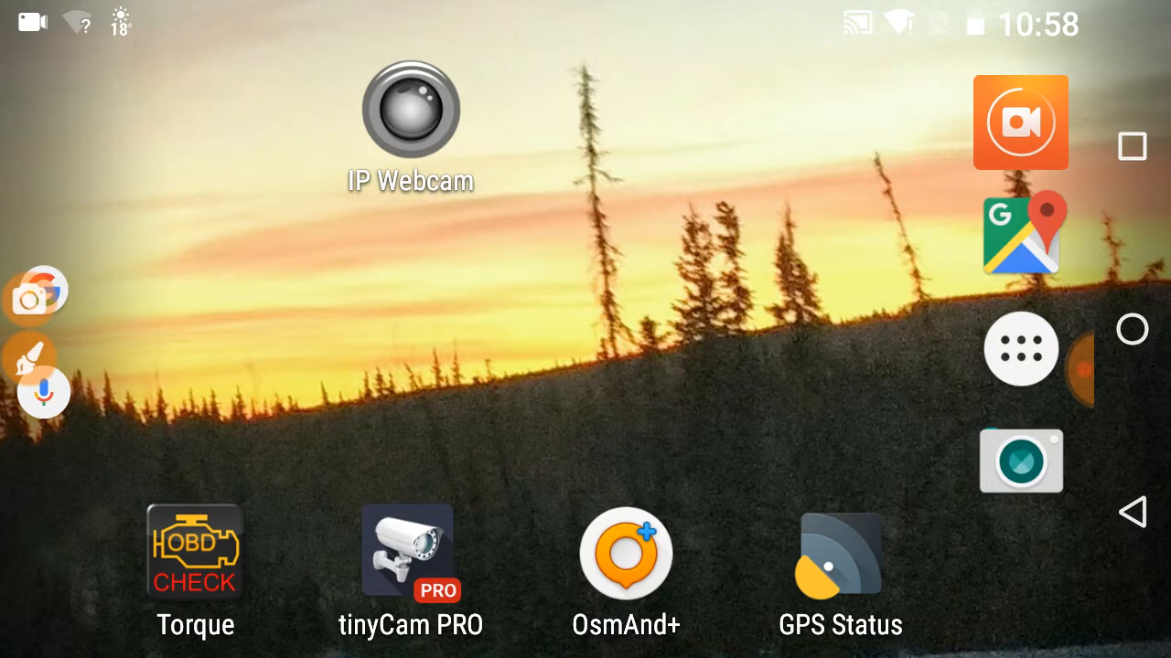
- Launch tinyCam PRO from its home screen icon
click(410, 554)
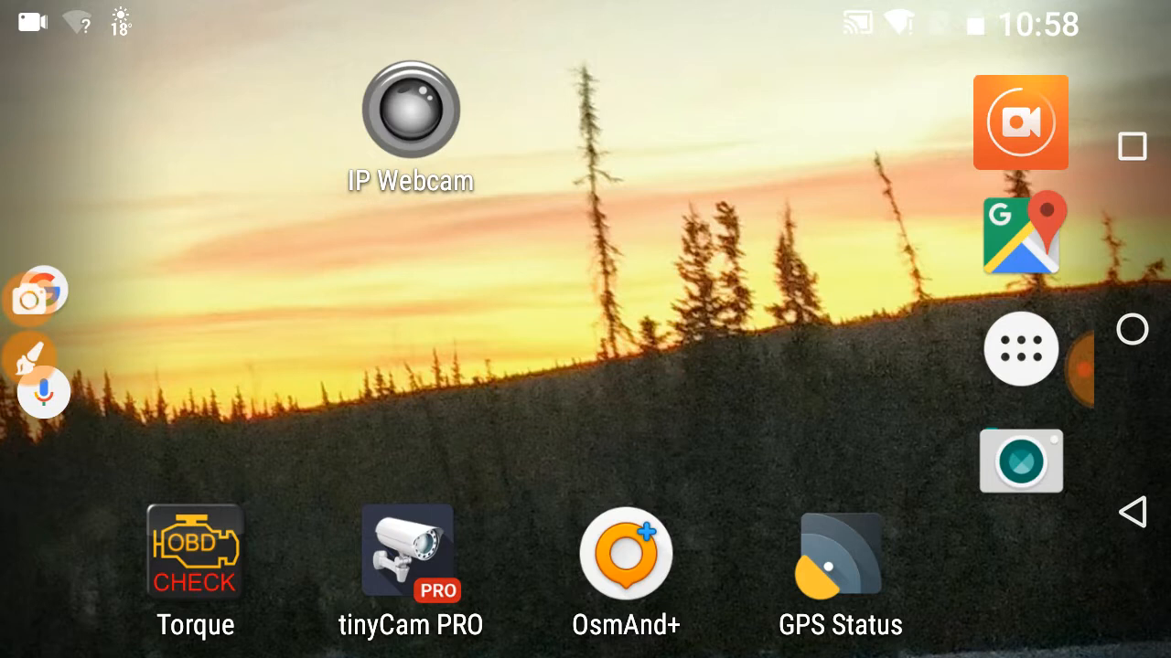
click(404, 565)
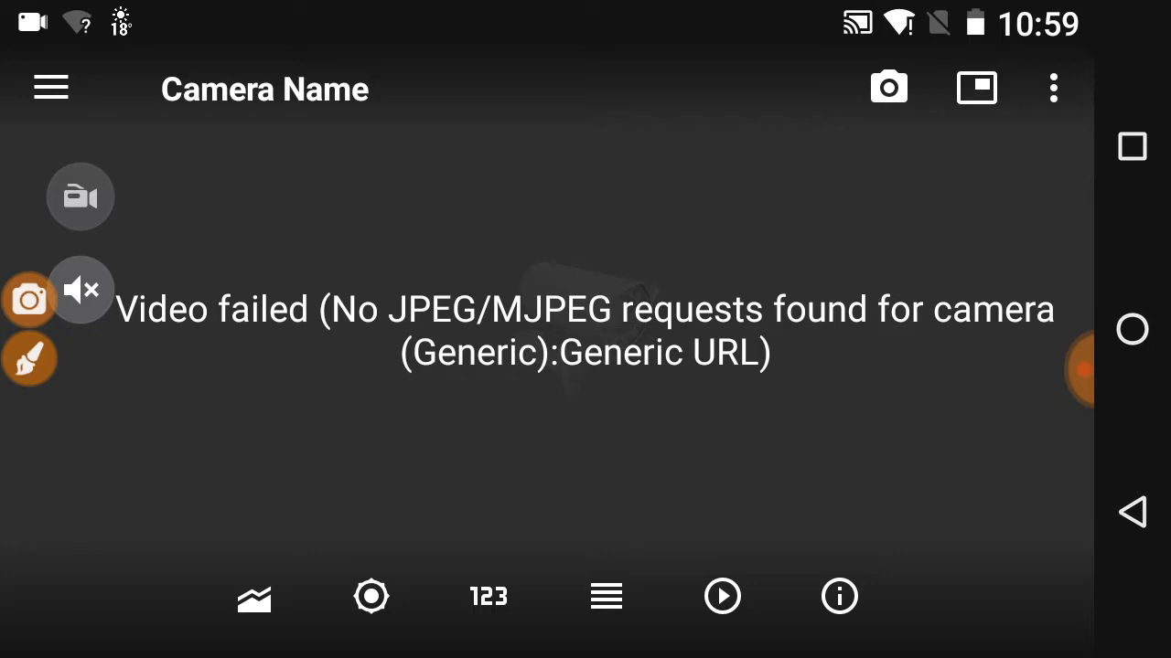
- Open Camera settings from the More options menu of the failing camera
click(1052, 89)
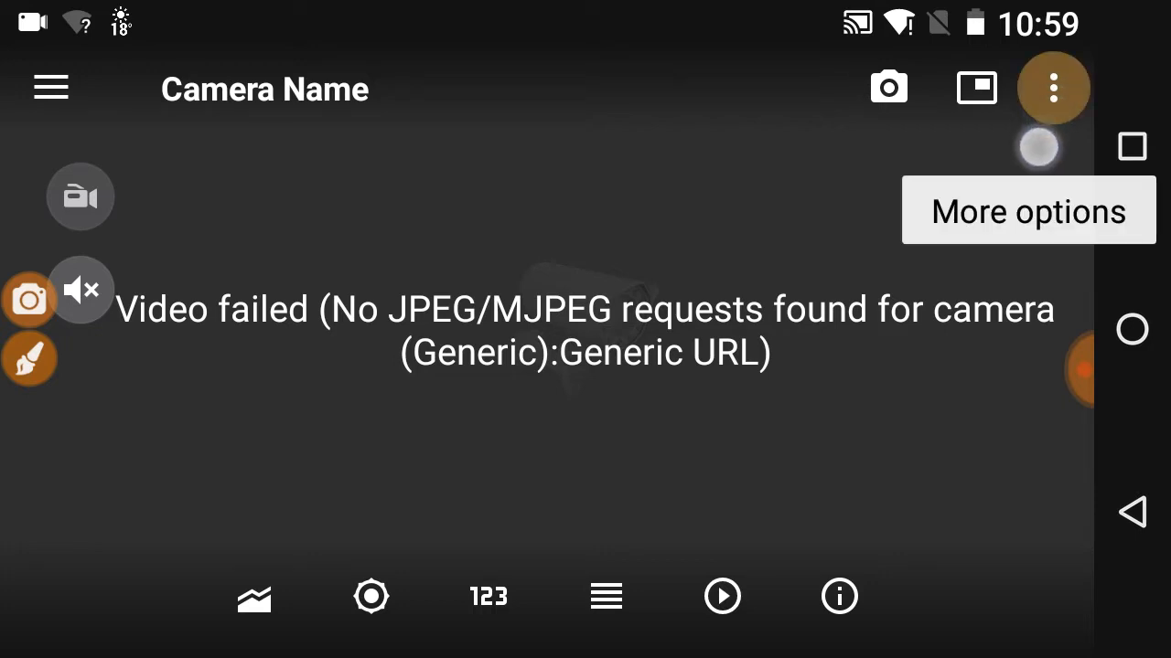
click(1047, 88)
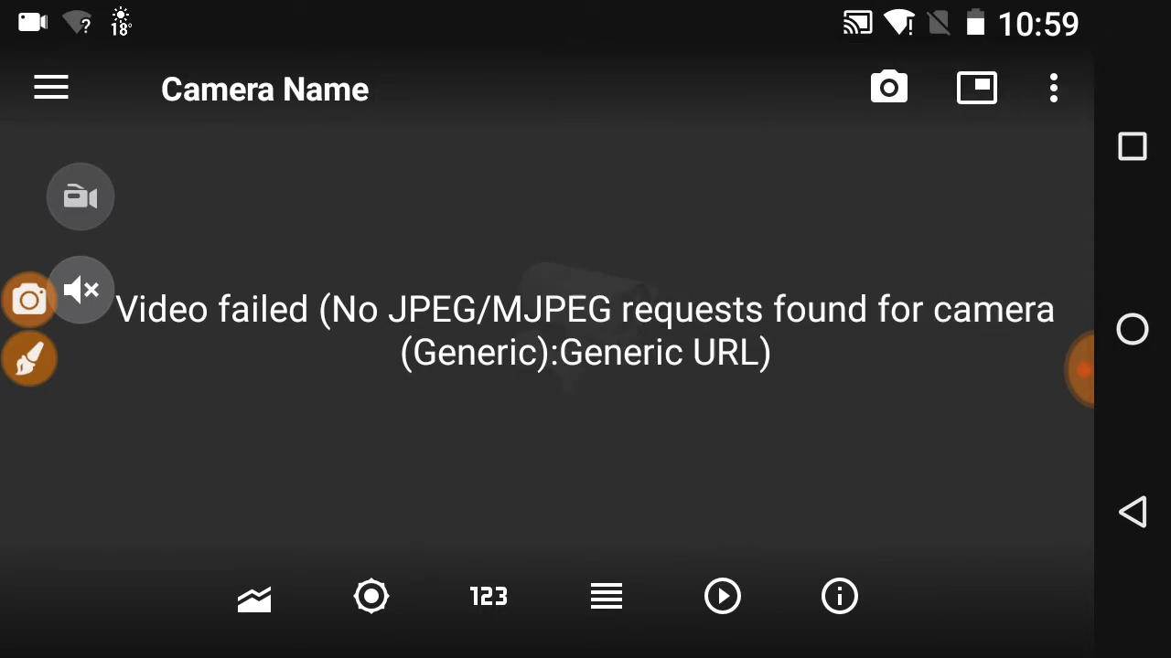
click(1050, 88)
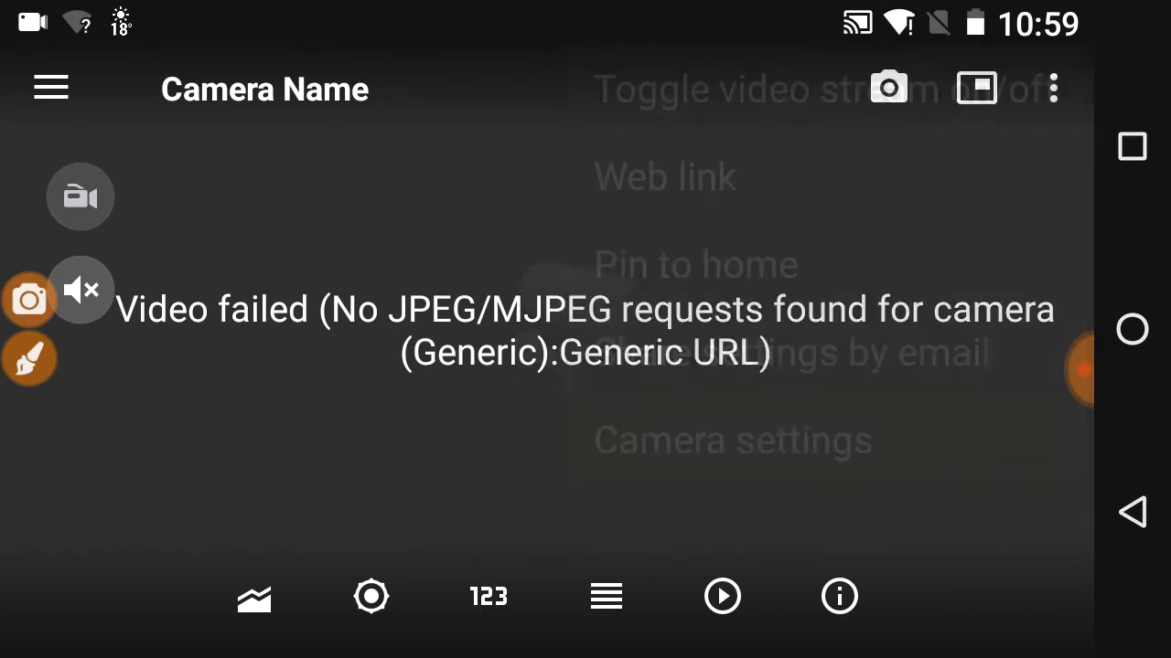
click(734, 441)
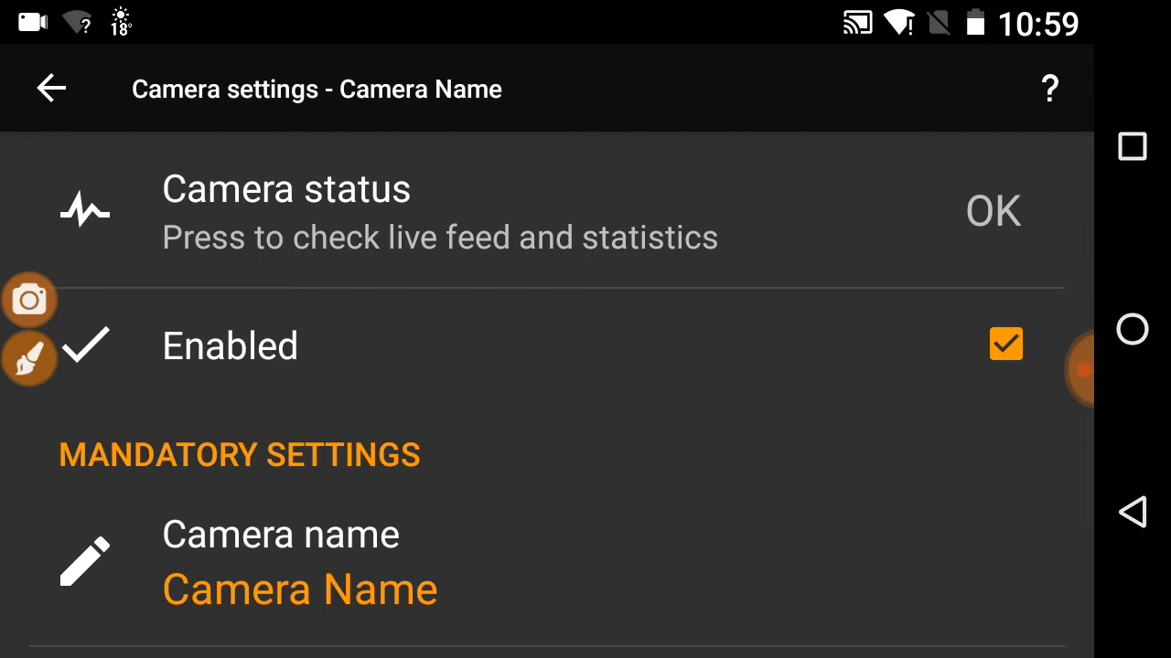
- Change the Camera name field to ESCPOD and confirm
scroll(down, 3)
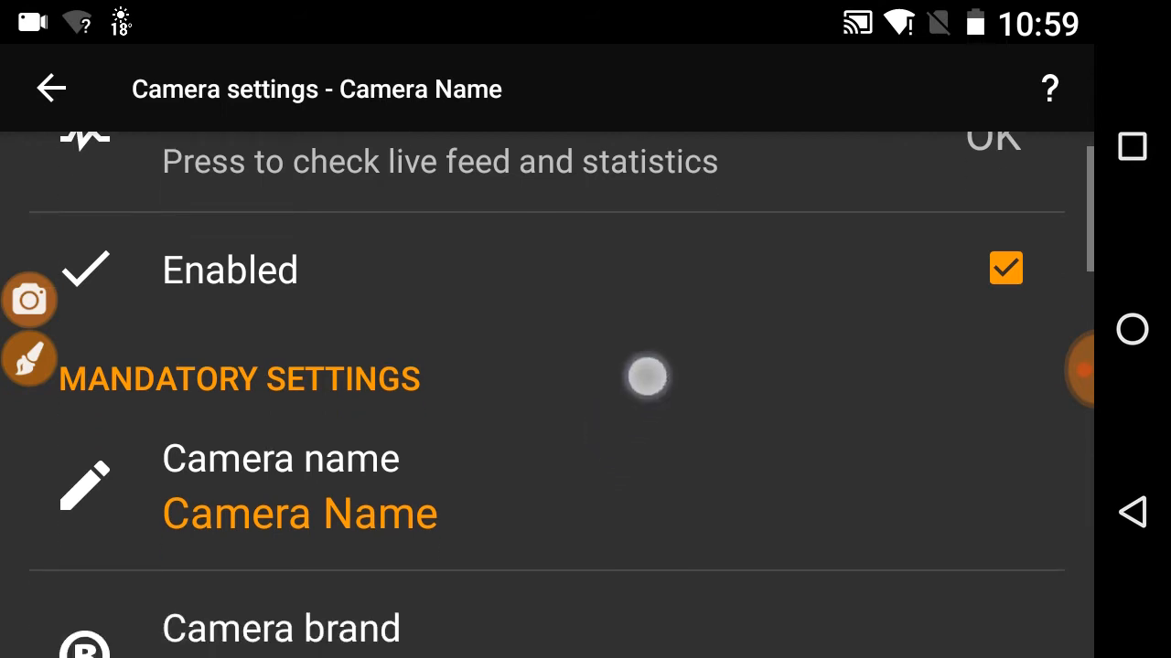
scroll(down, 3)
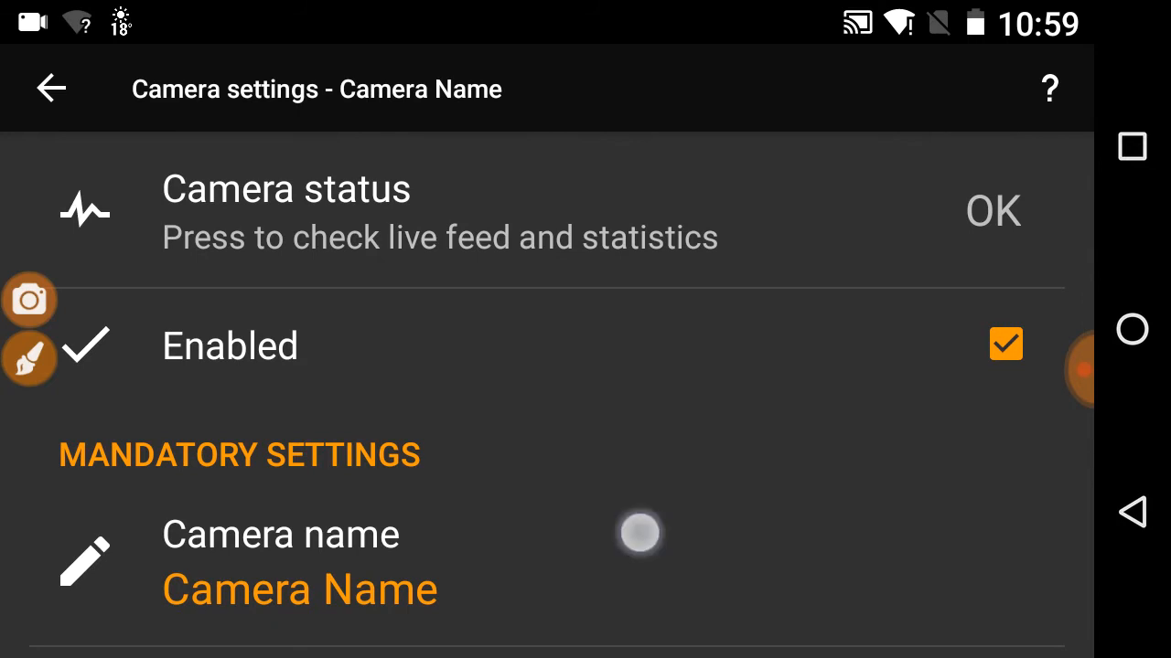
click(280, 562)
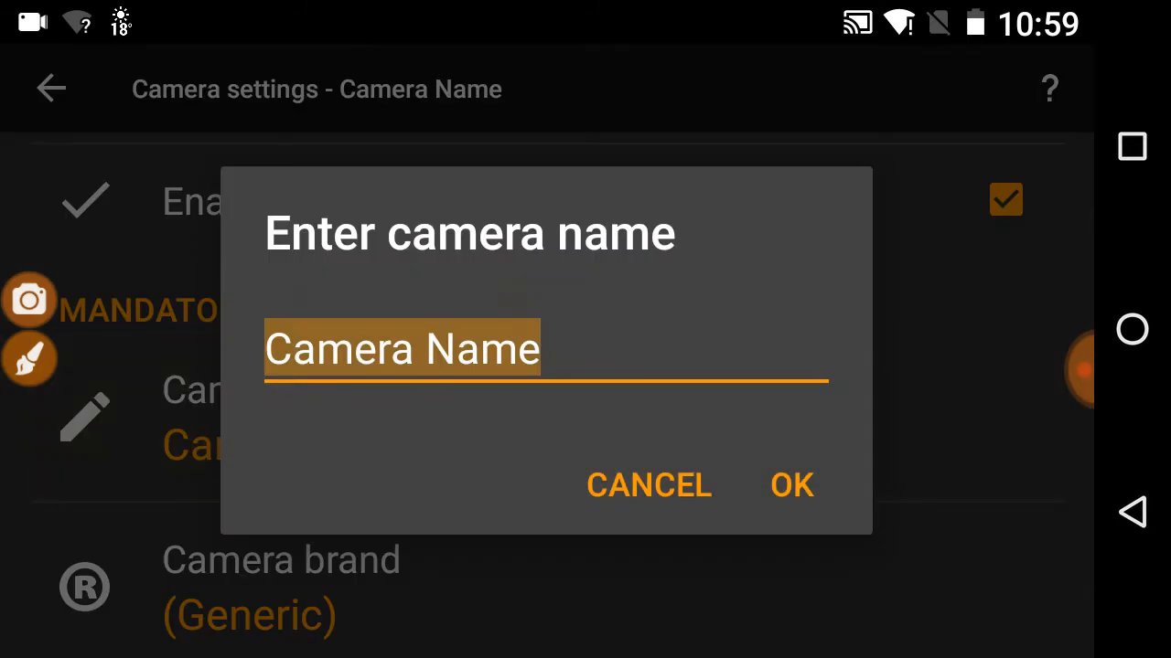
click(403, 350)
text(ESCPOD)
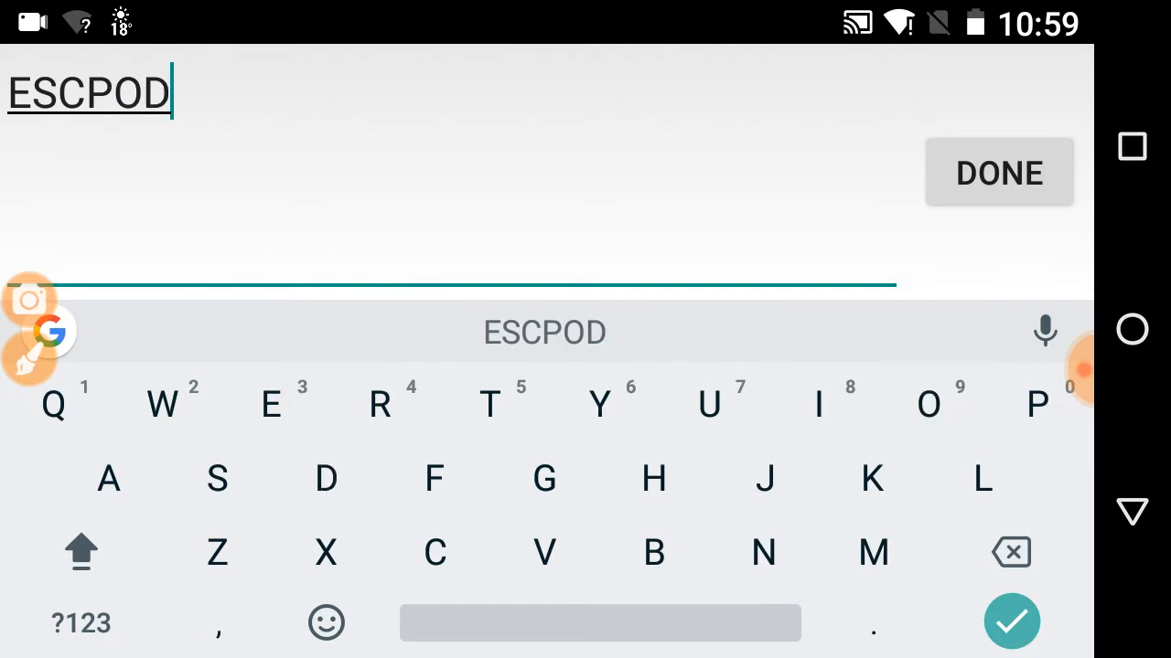
click(999, 172)
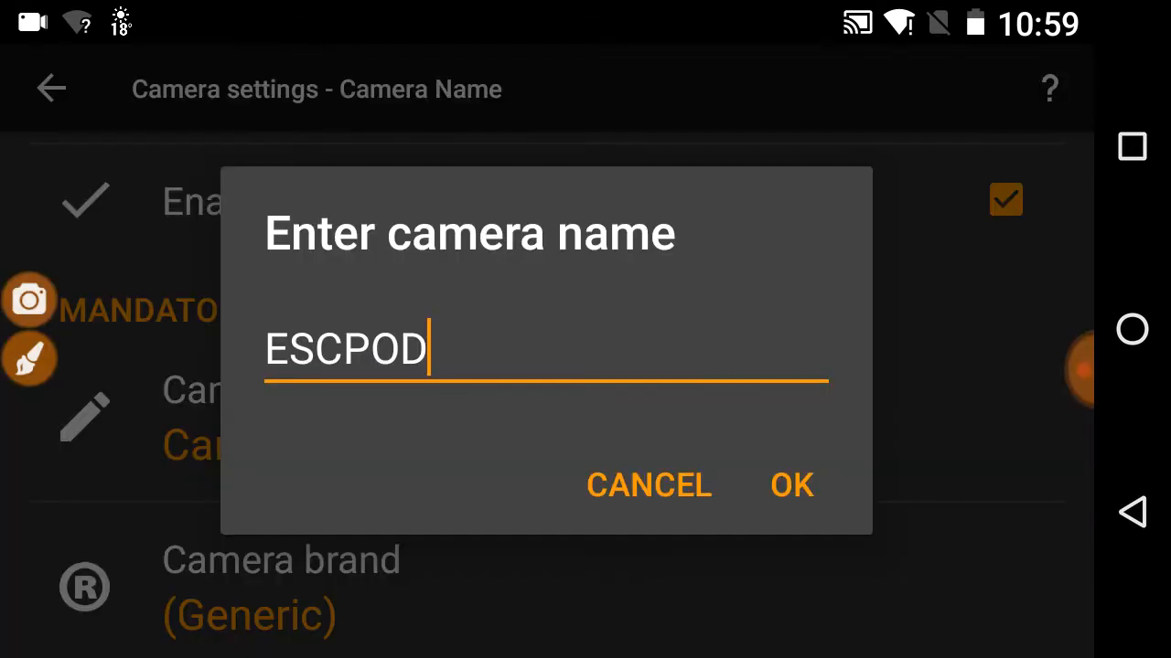
click(792, 486)
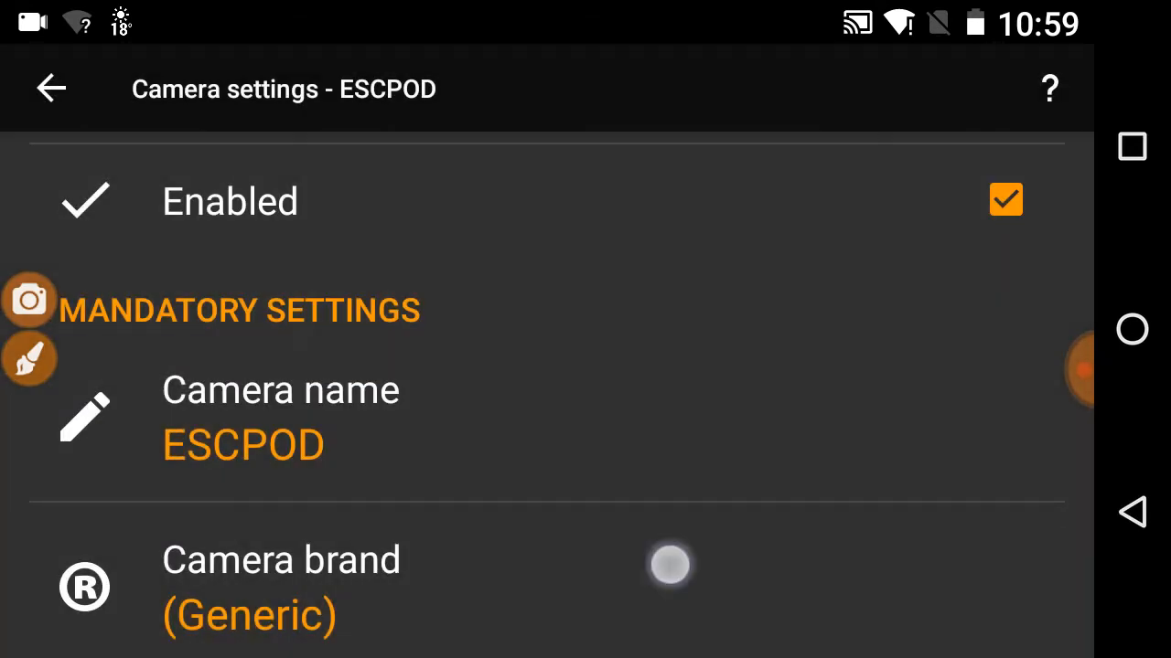
- Choose IP Webcam for Android from the camera brand list
scroll(down, 3)
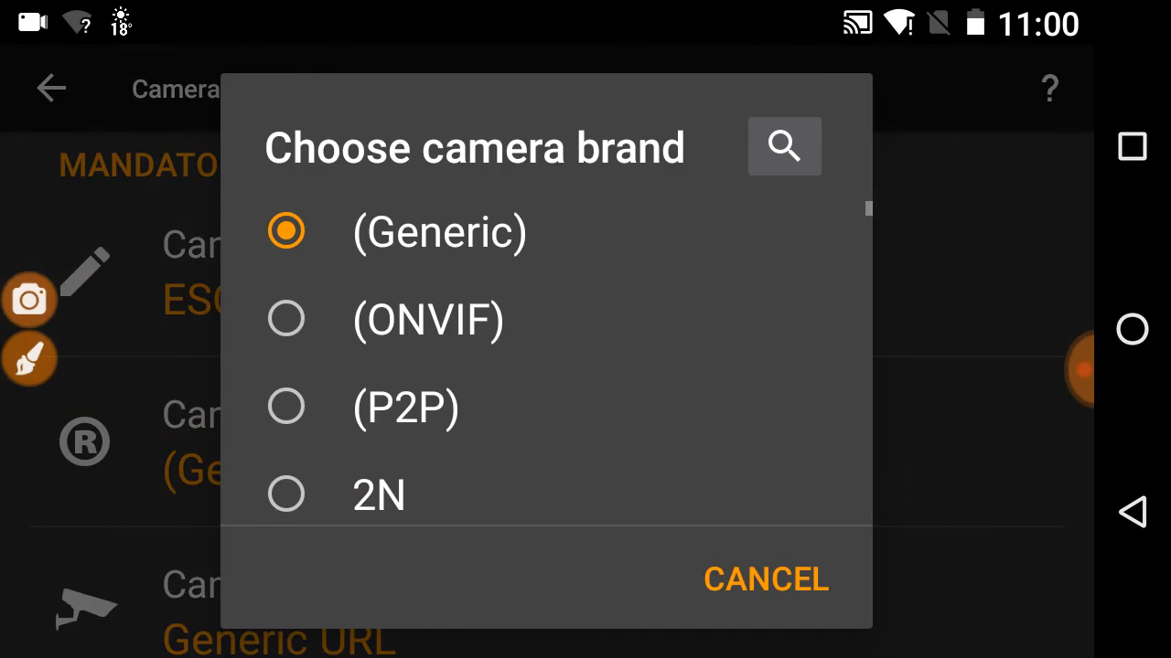
scroll(down, 3)
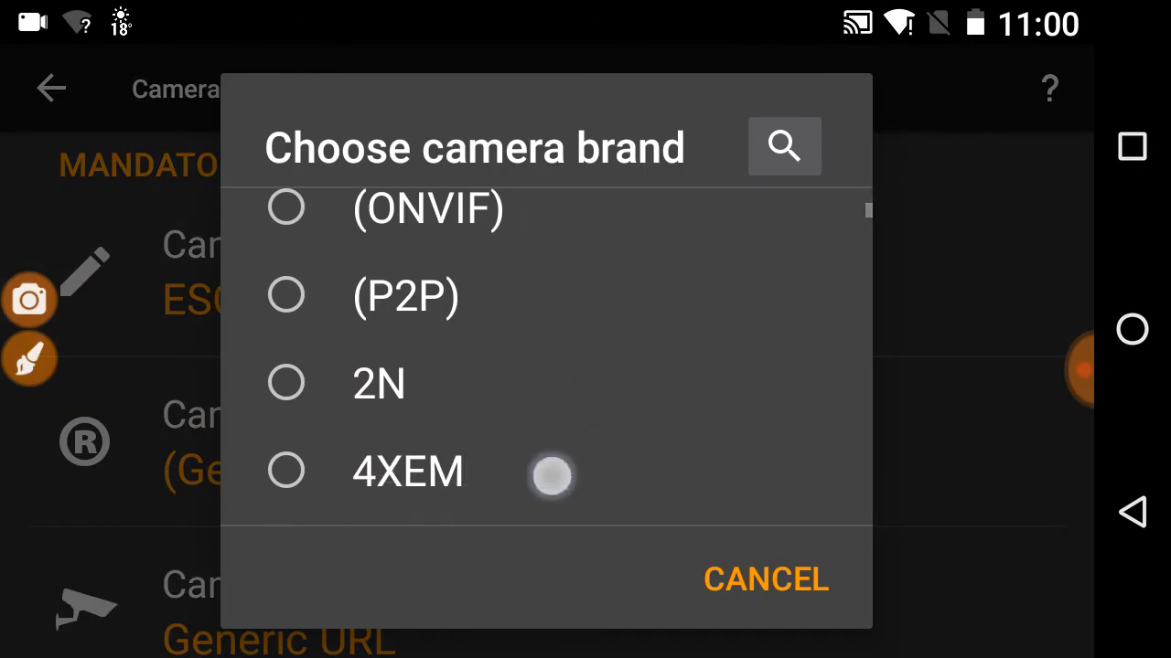
scroll(down, 3)
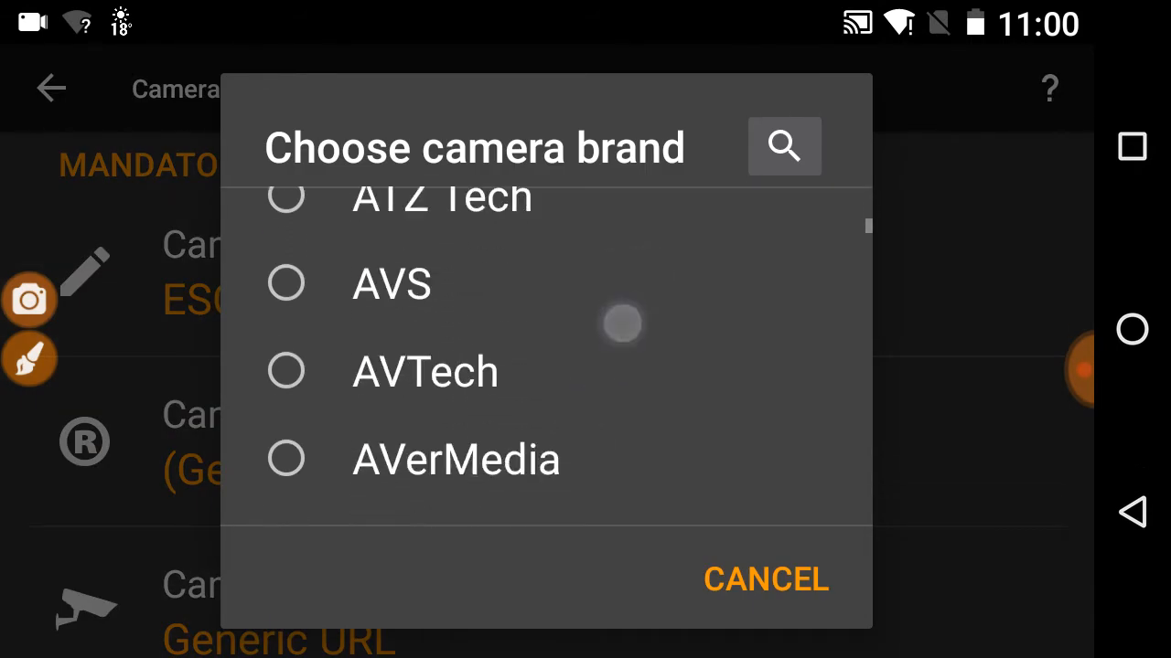
scroll(down, 3)
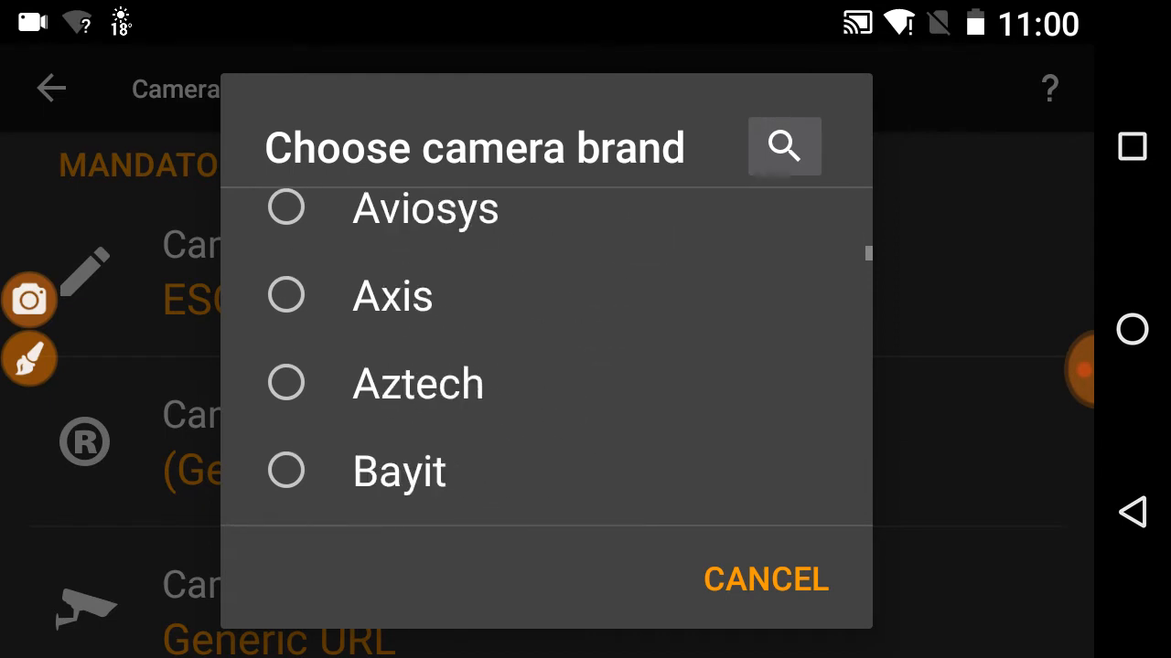
scroll(down, 3)
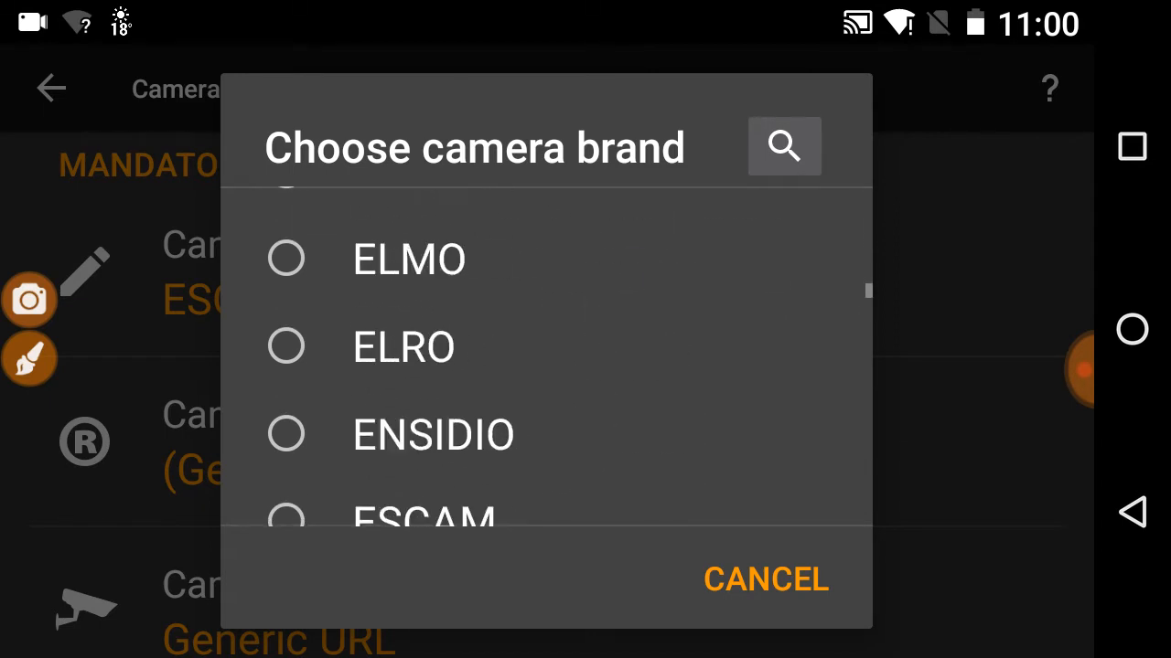
scroll(down, 3)
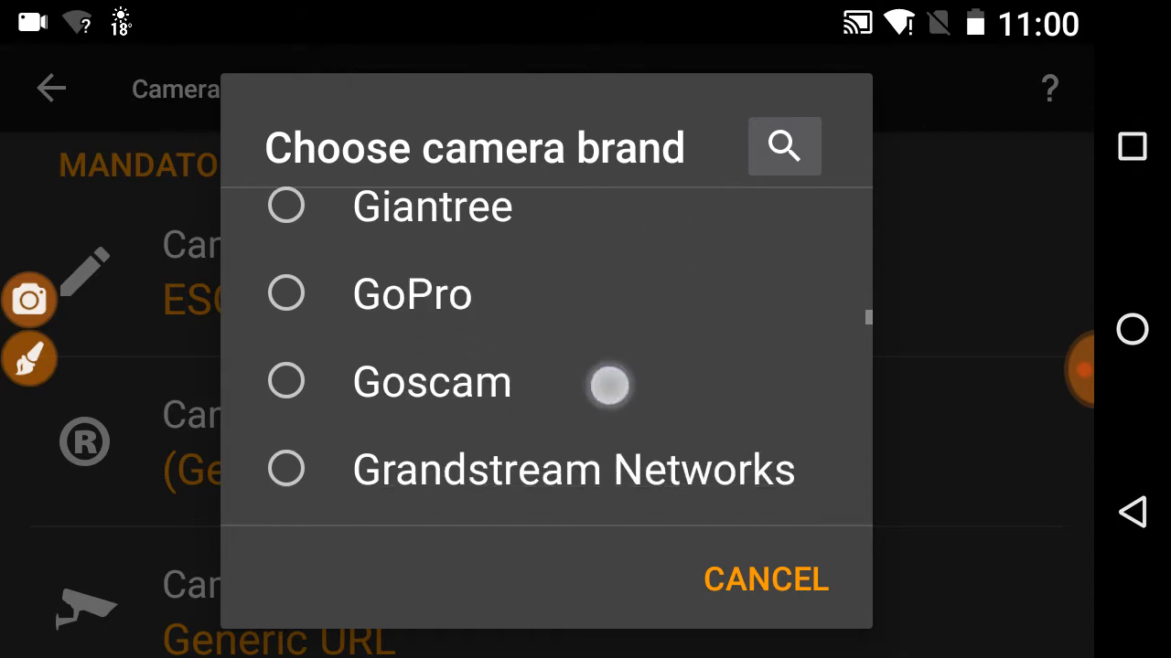
scroll(down, 3)
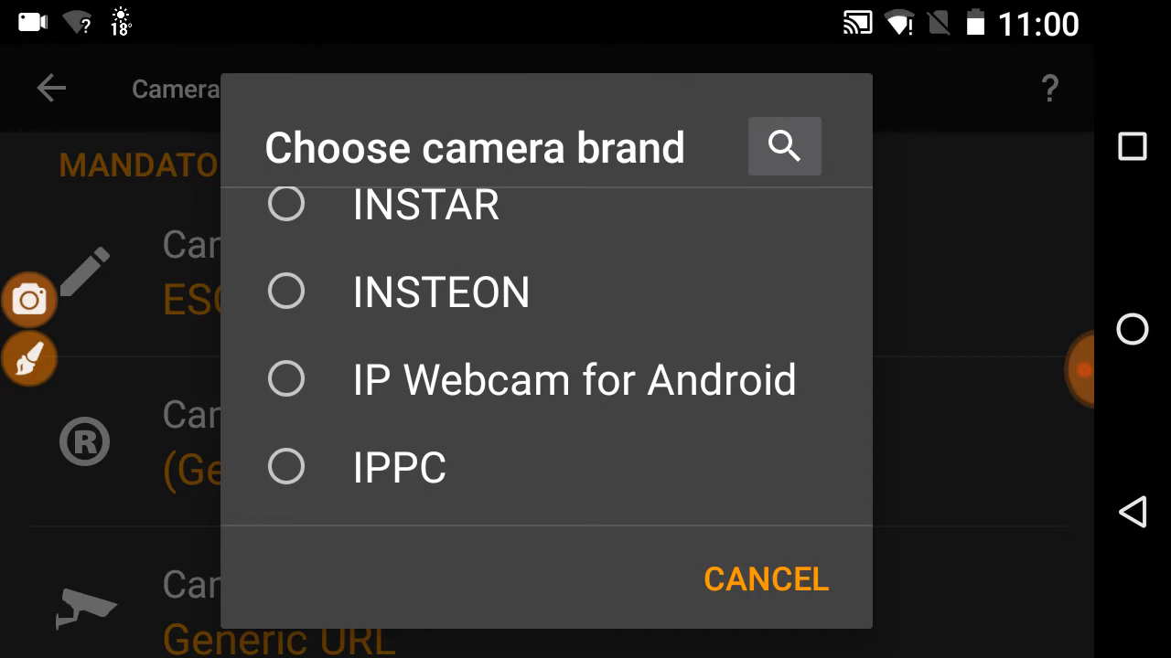
click(569, 379)
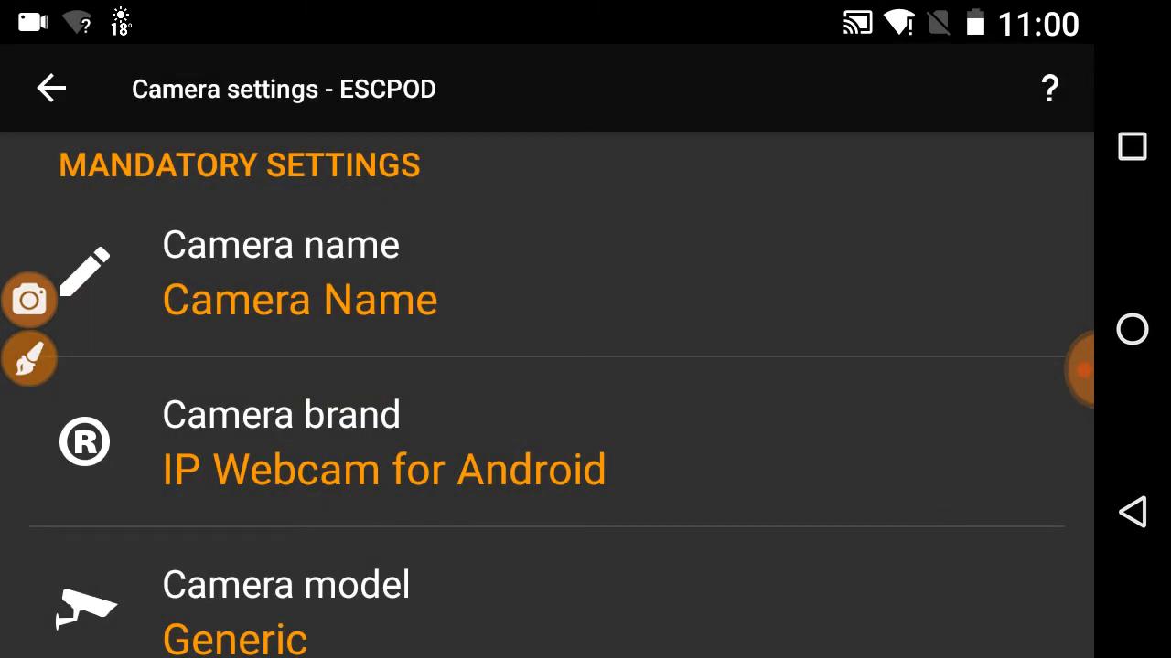
scroll(down, 3)
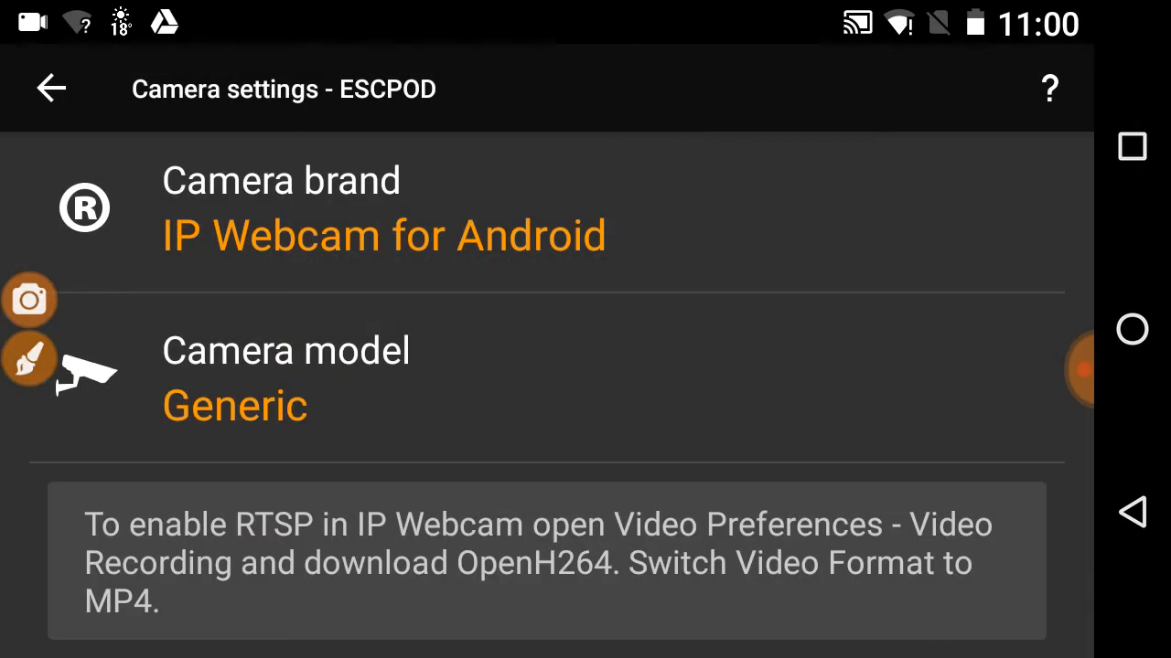
scroll(down, 3)
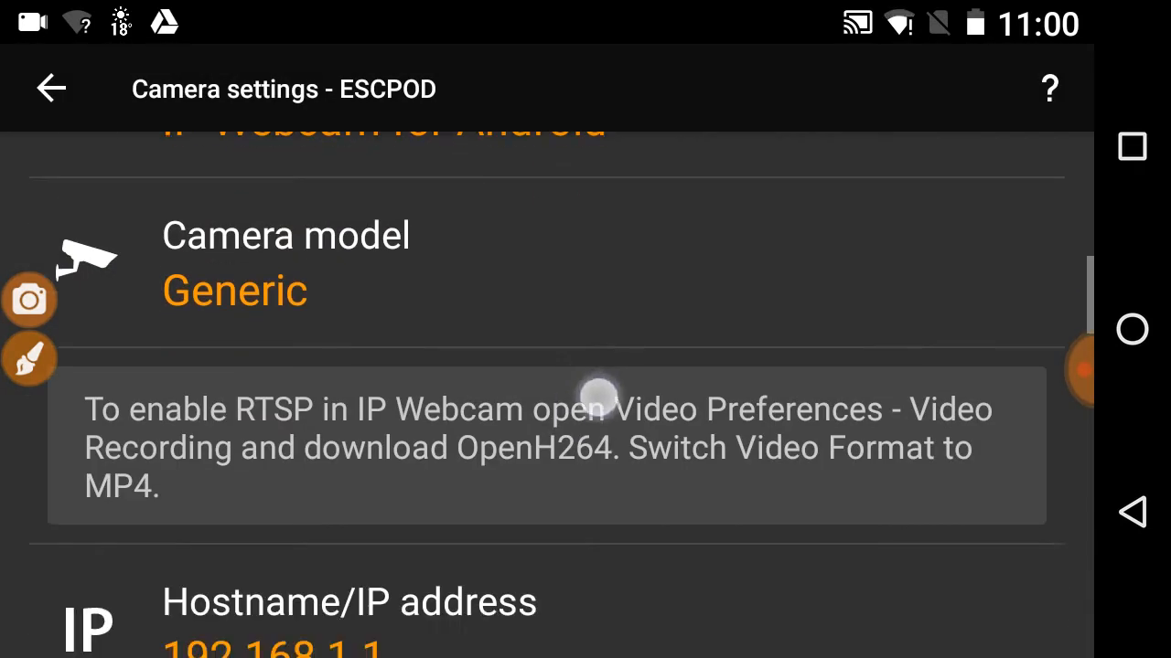
scroll(down, 3)
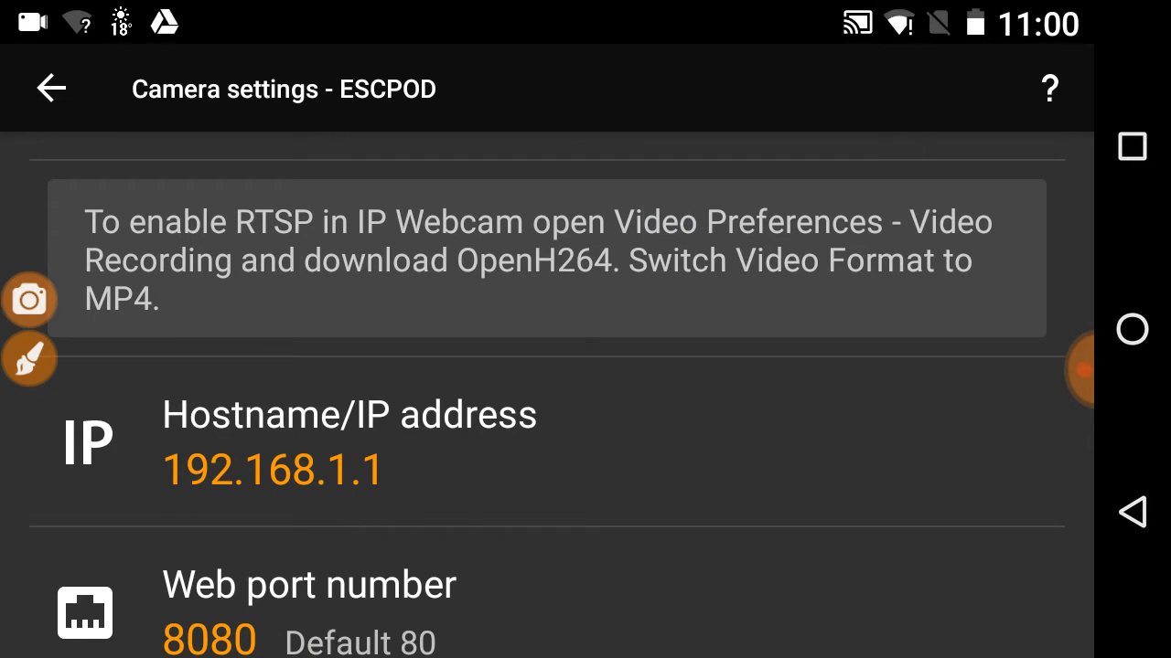
scroll(down, 3)
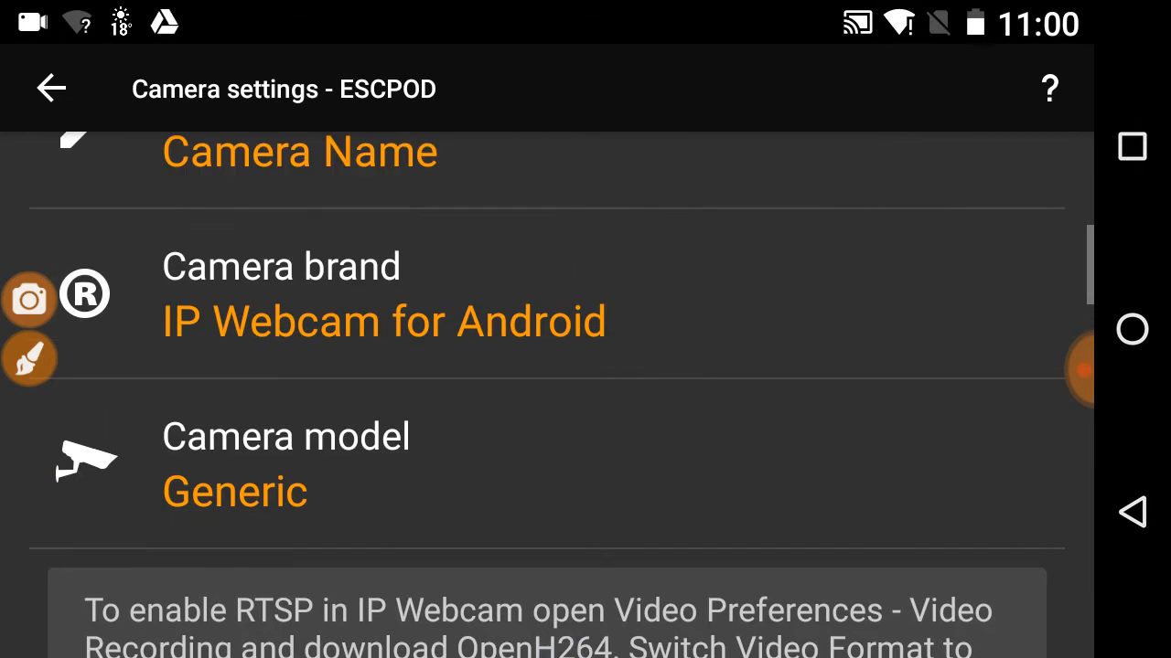
scroll(down, 3)
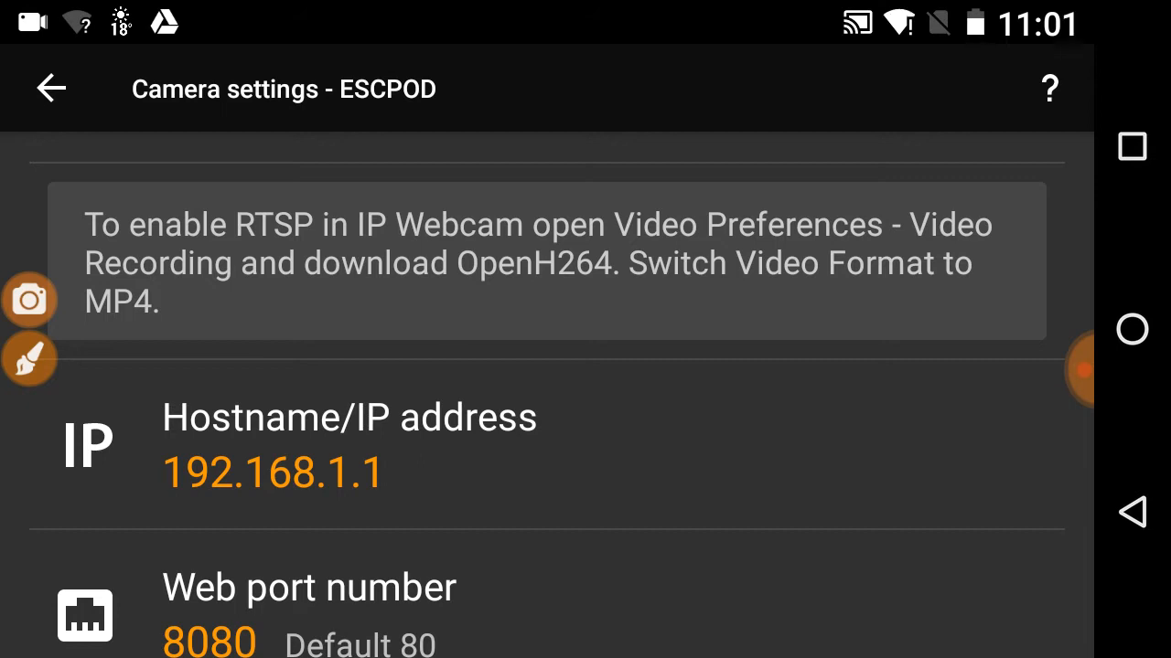
click(493, 470)
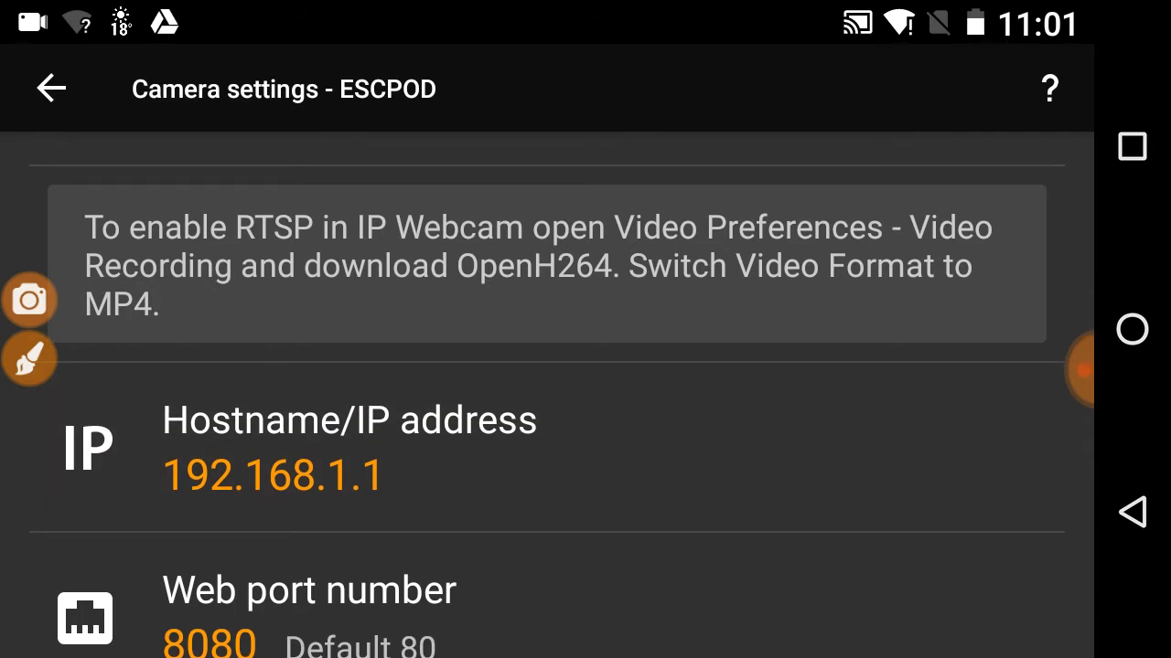
click(578, 446)
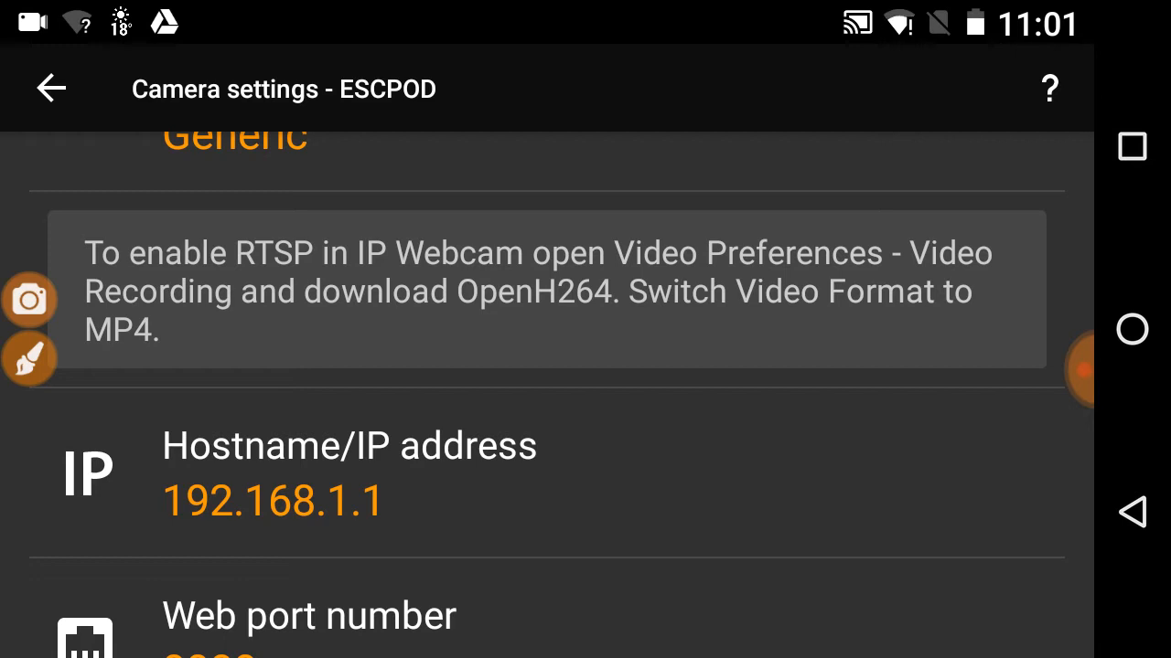
scroll(down, 3)
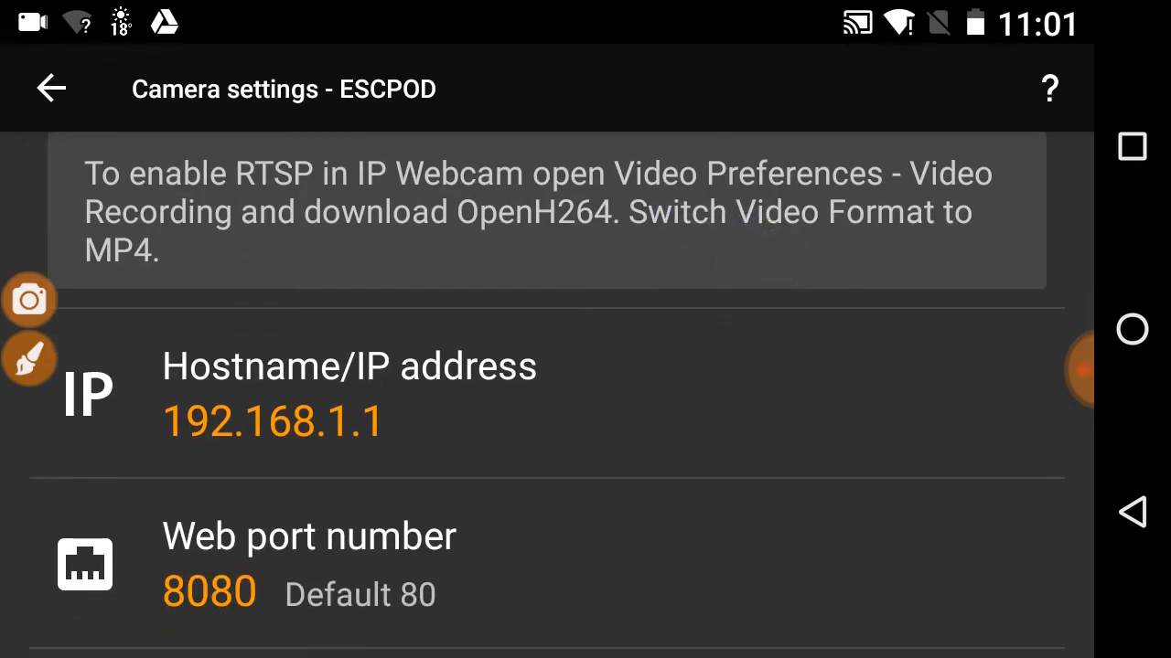
scroll(down, 3)
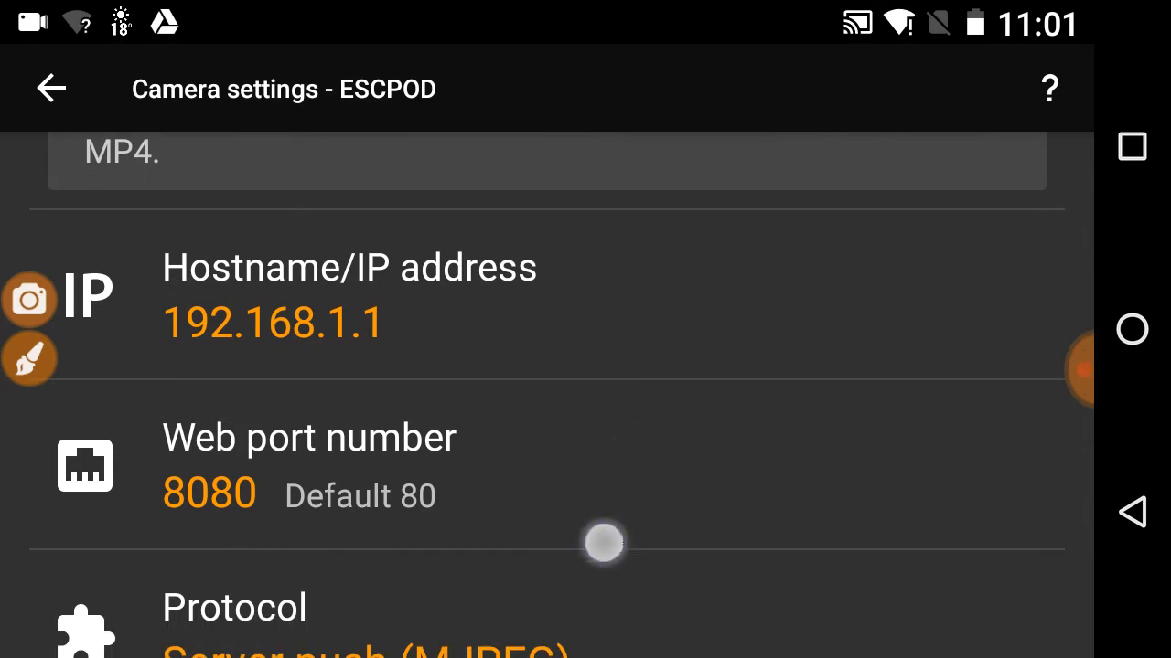
- Choose Server push (MJPEG) as protocol and scroll to Advanced Settings
scroll(down, 3)
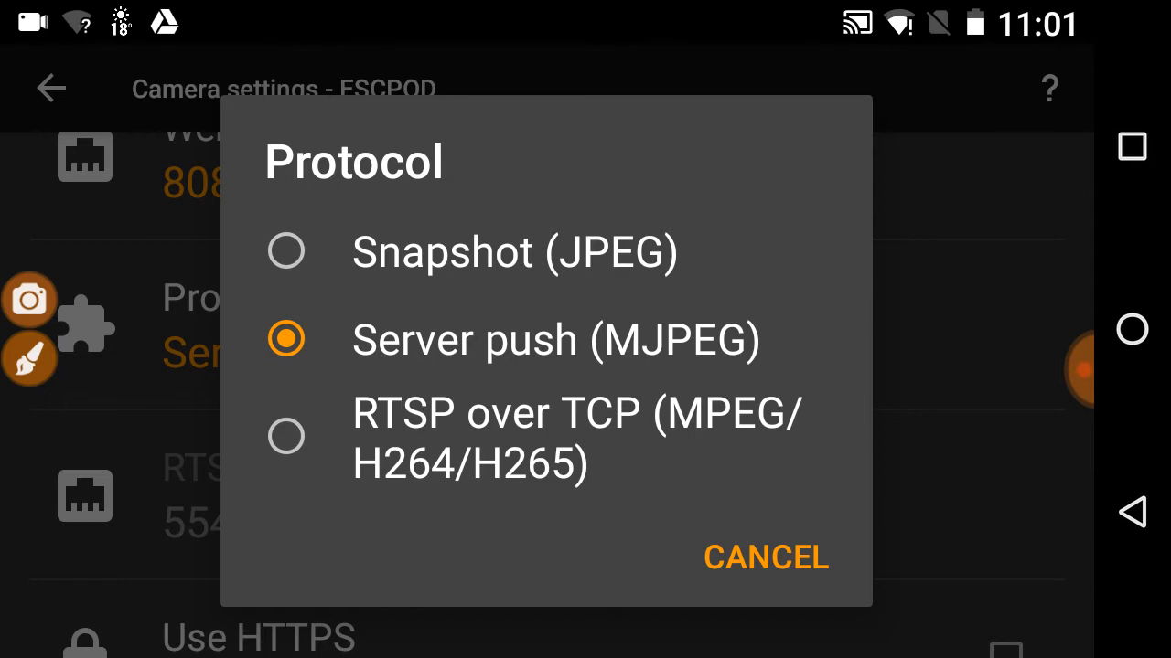
click(288, 437)
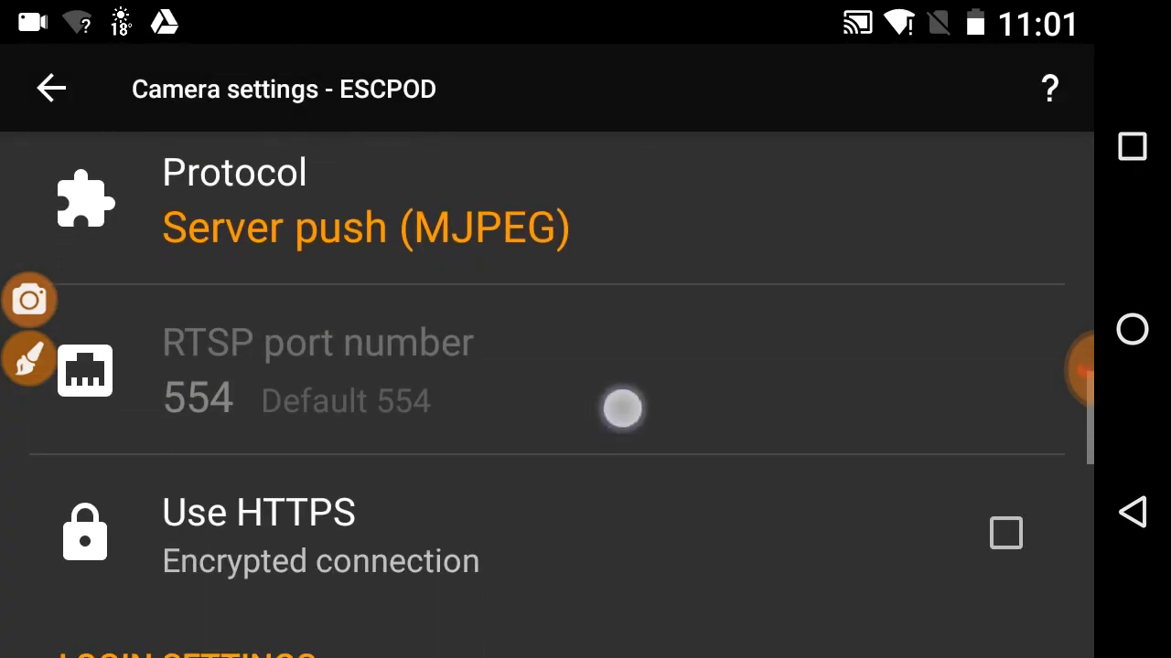
scroll(down, 3)
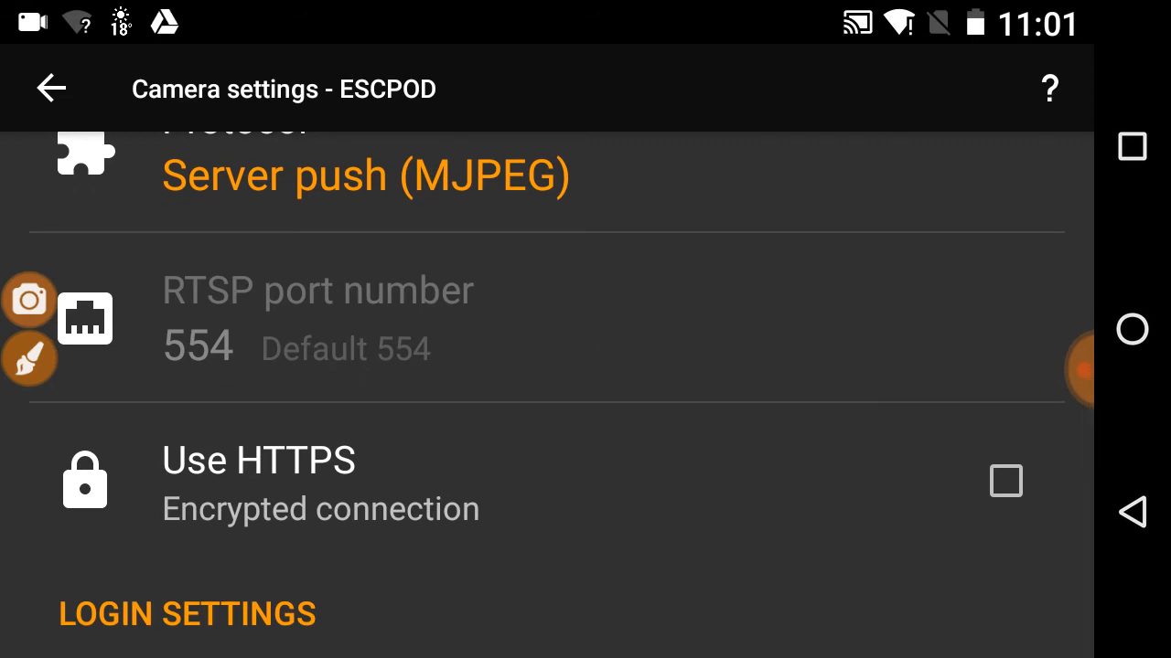
scroll(down, 3)
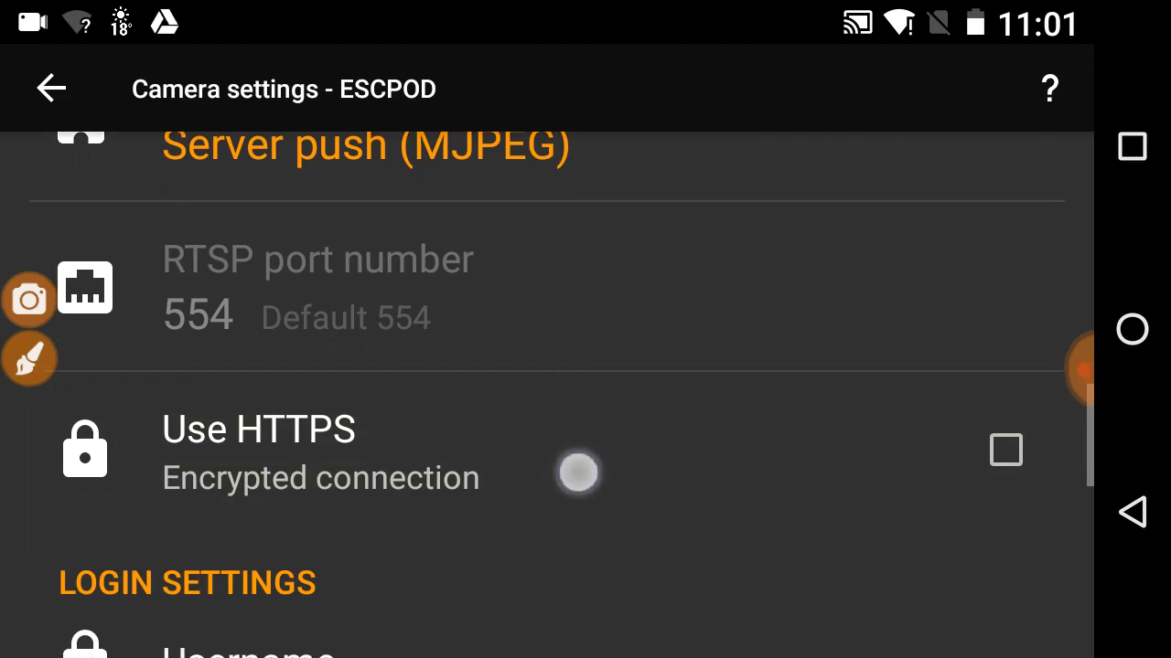
scroll(down, 3)
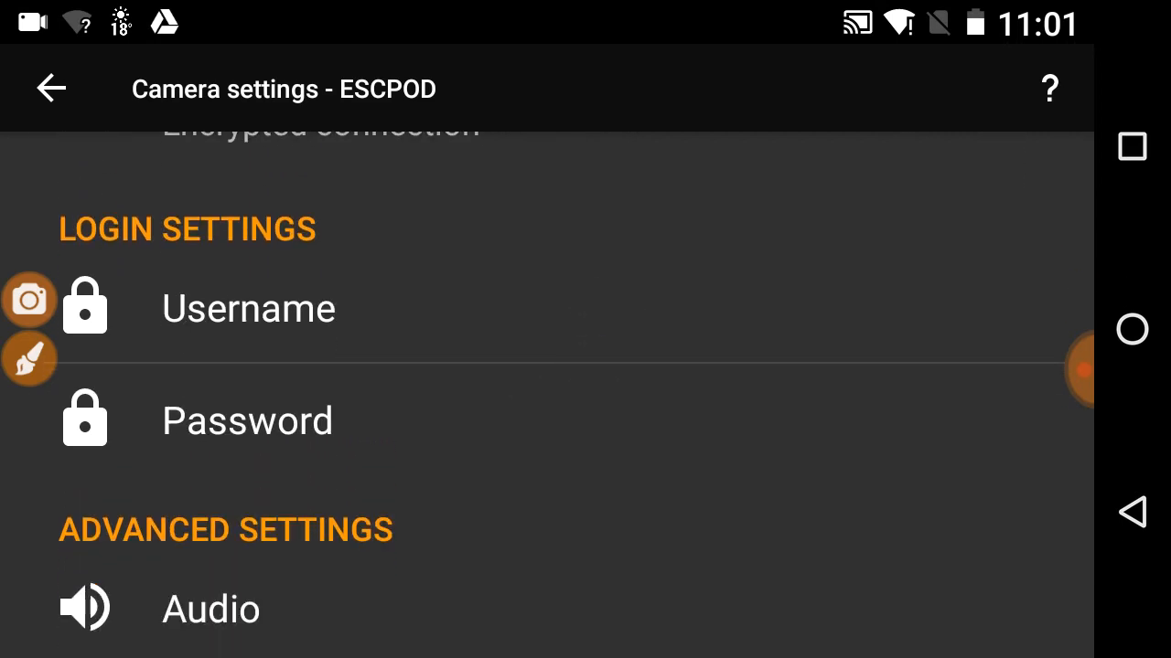
scroll(down, 3)
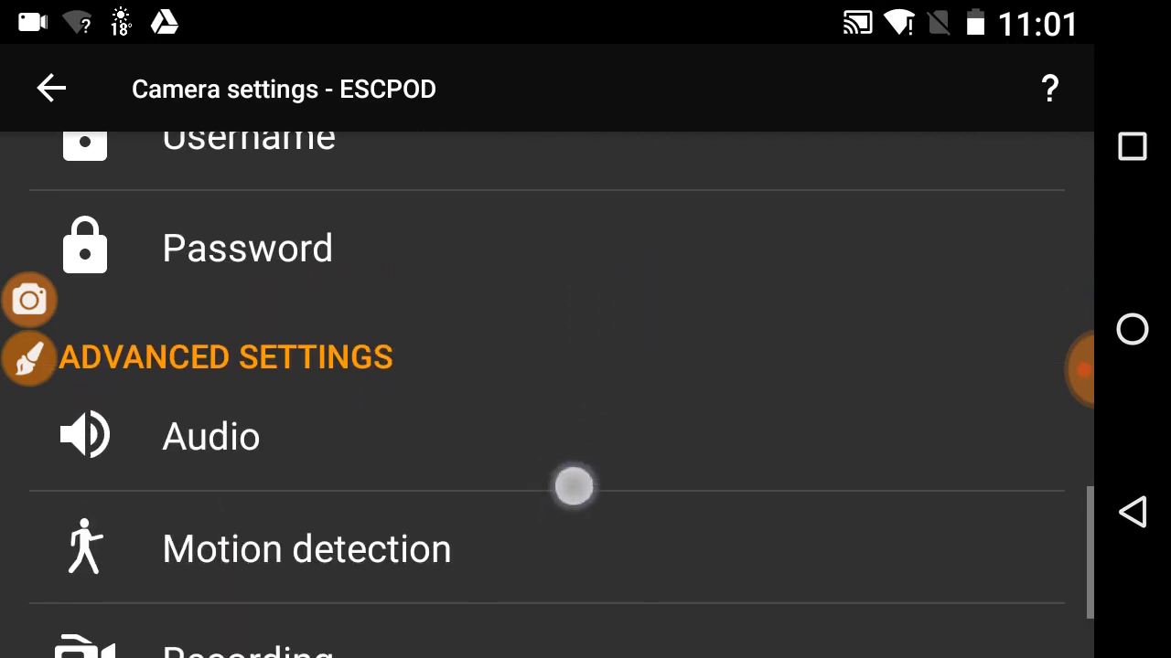
scroll(down, 3)
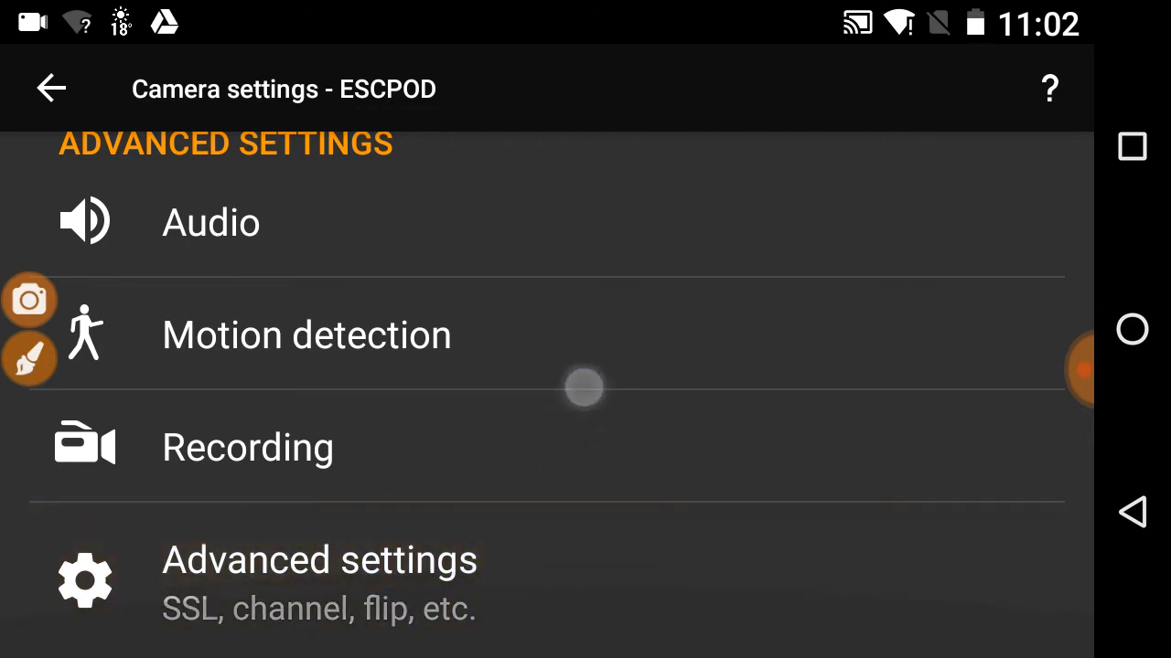
- Open Camera status to view ESCPOD's 12.7 fps, 720x480 feed statistics
scroll(down, 3)
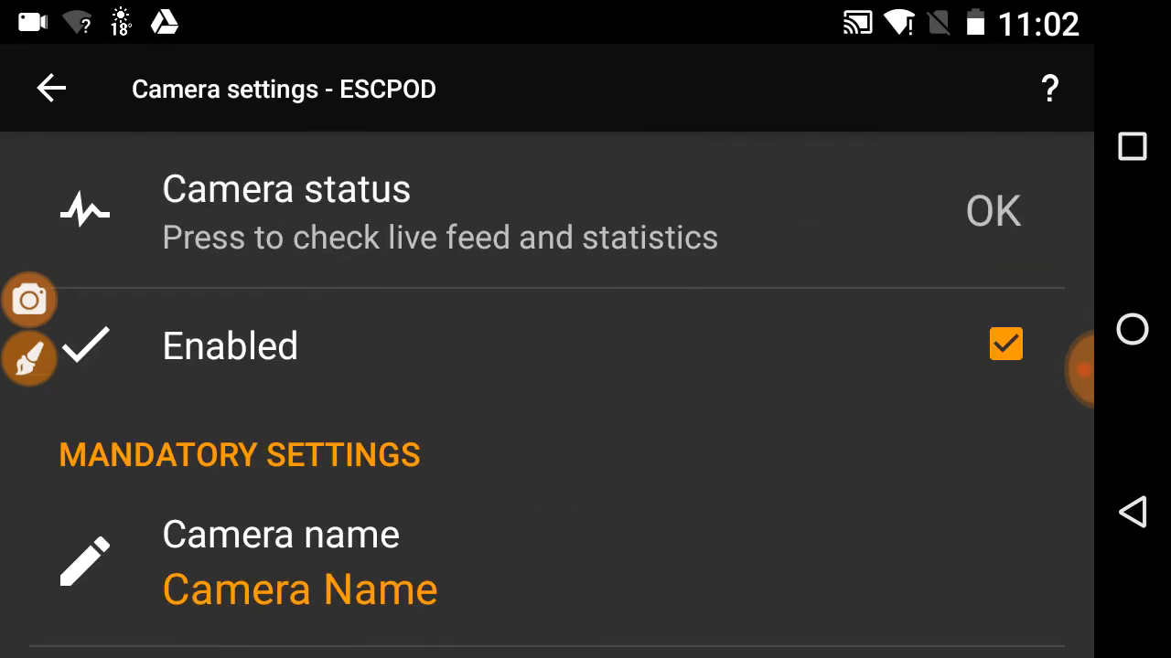
click(286, 210)
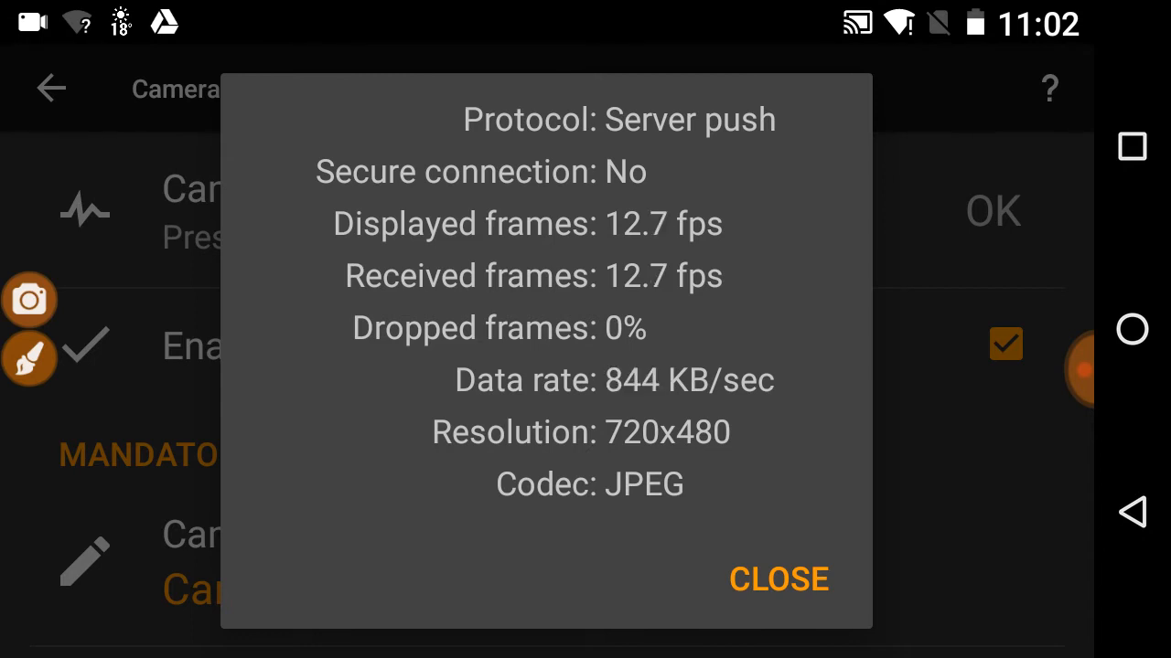
- Close the statistics dialog to return to the live feed
click(778, 579)
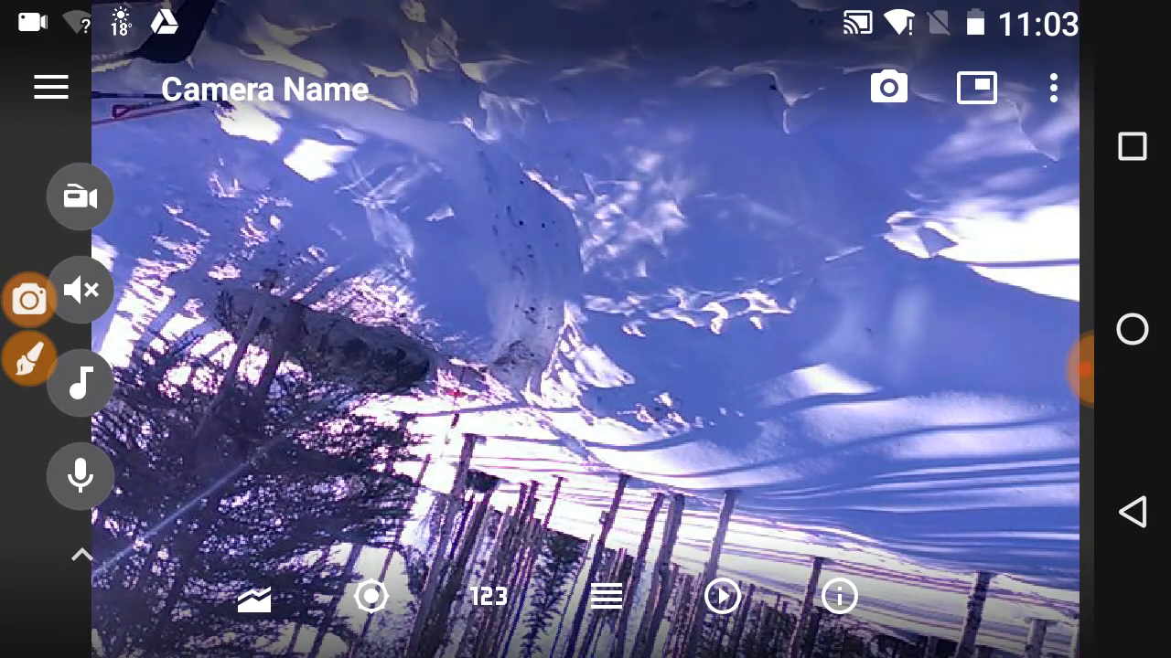
- Open Camera settings, enter Advanced settings, and scroll to the aspect ratio options
click(1052, 88)
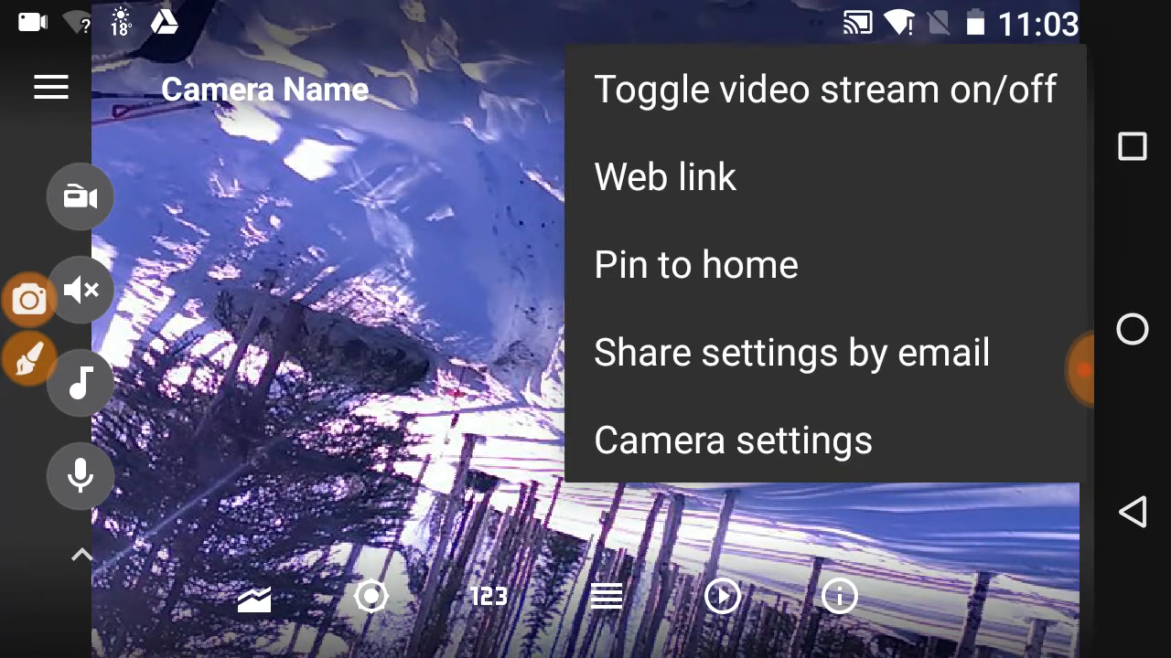
click(730, 441)
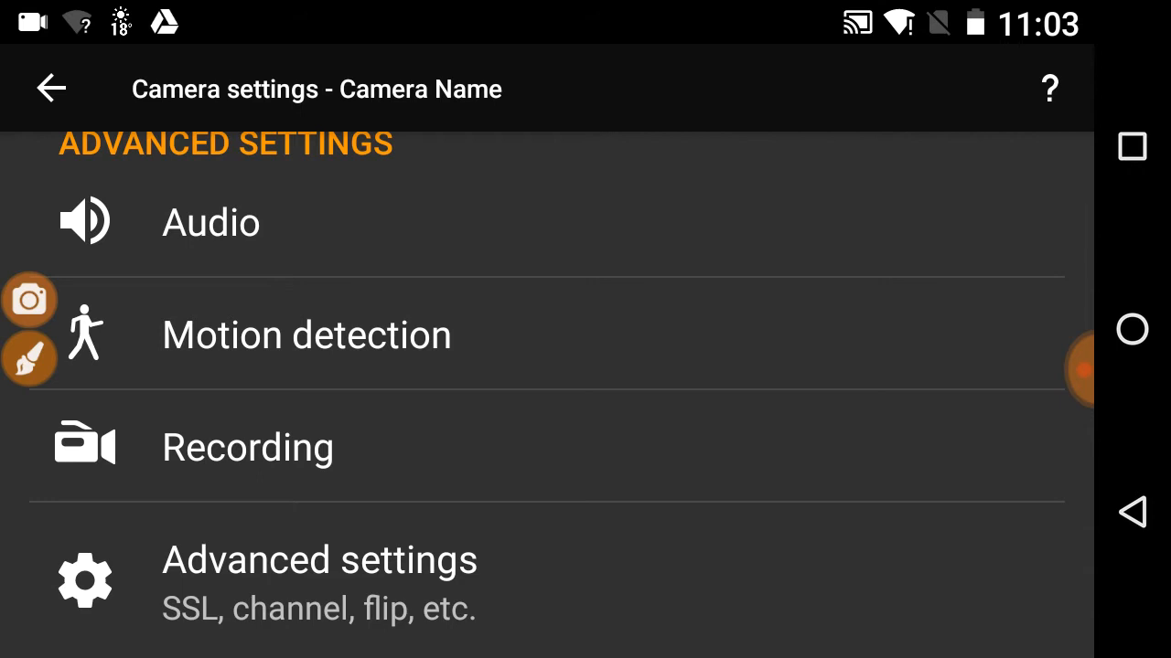
click(319, 560)
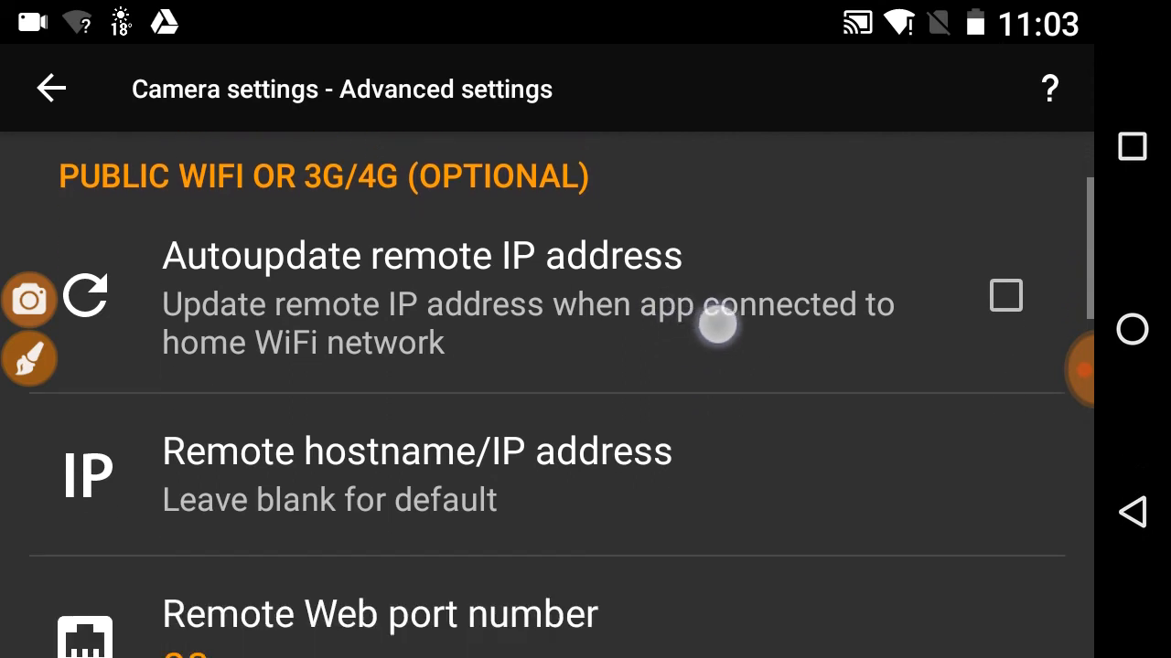
scroll(down, 3)
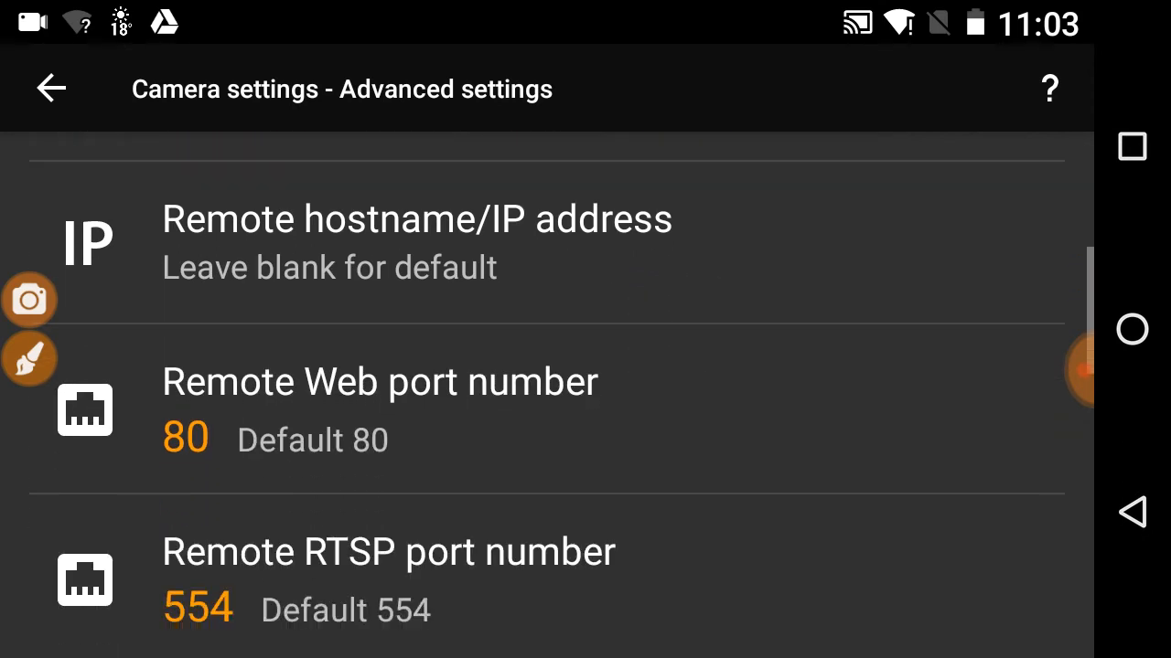
scroll(down, 3)
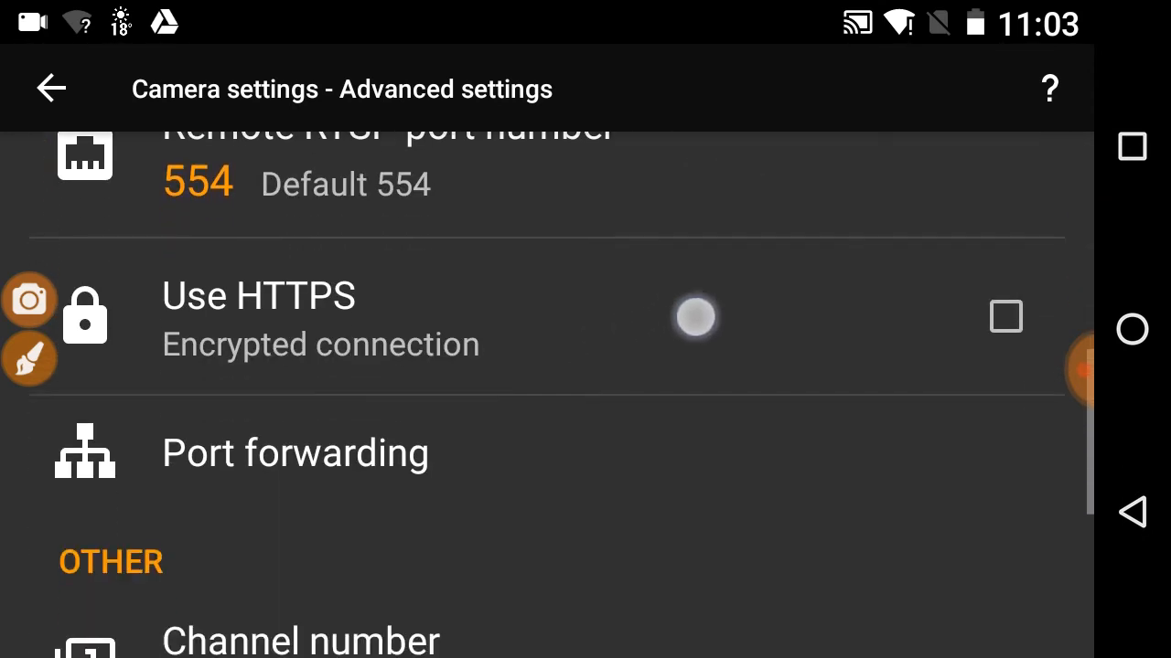
scroll(down, 3)
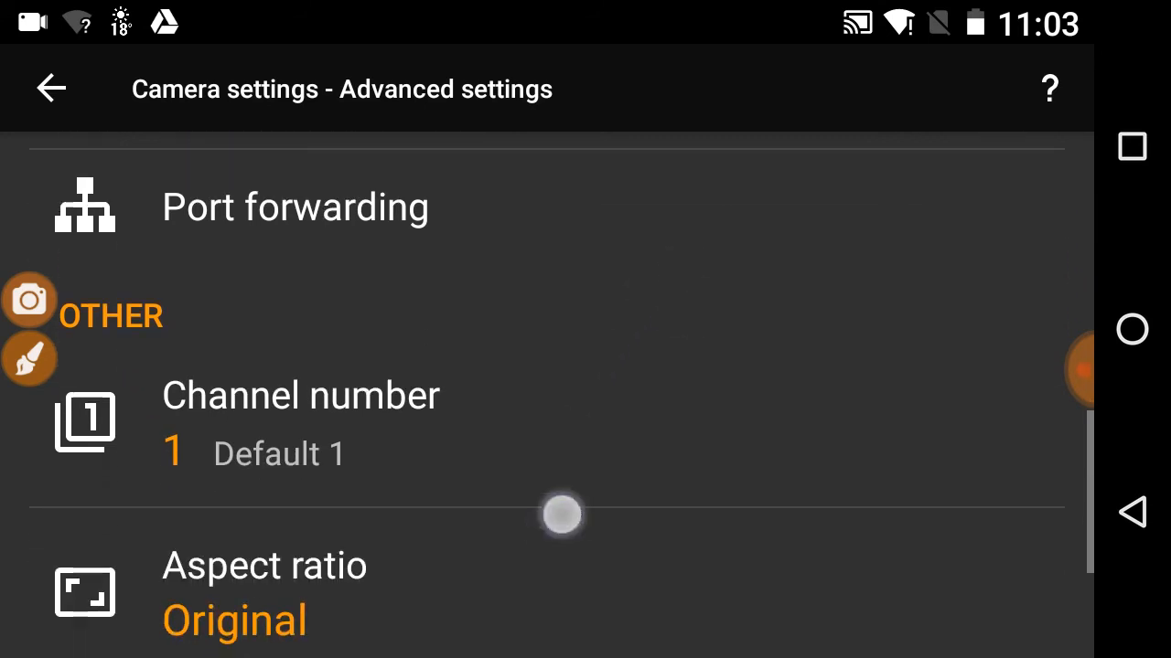
scroll(down, 3)
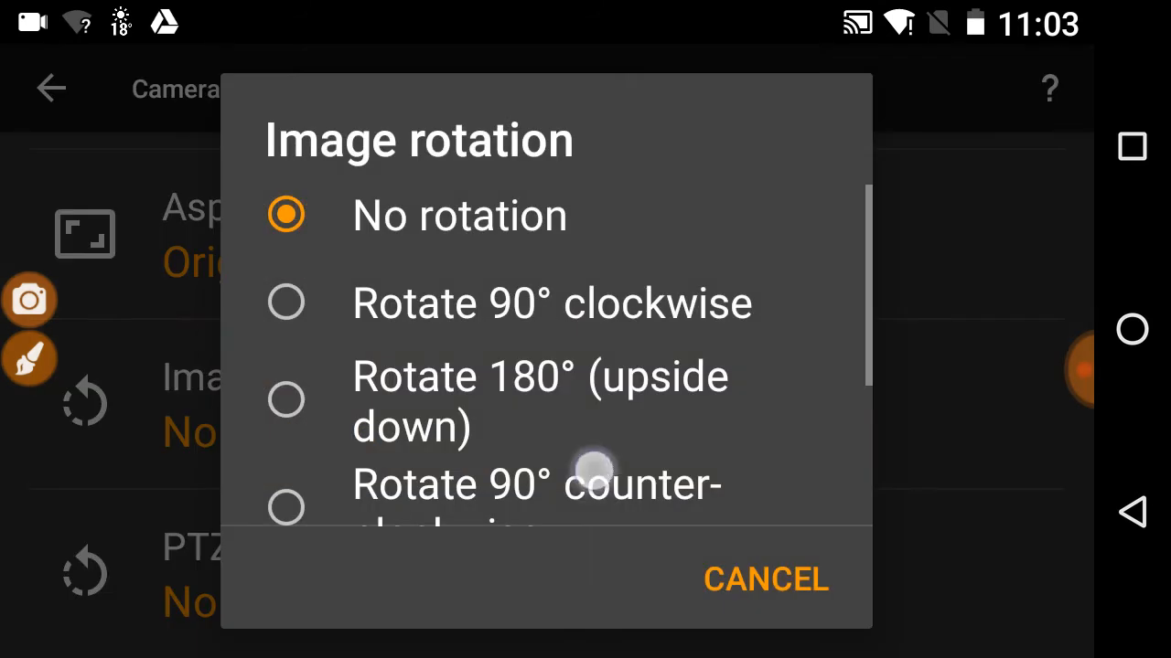
- Set Image rotation to Flip vertically and return to the upright live snowy feed
scroll(down, 3)
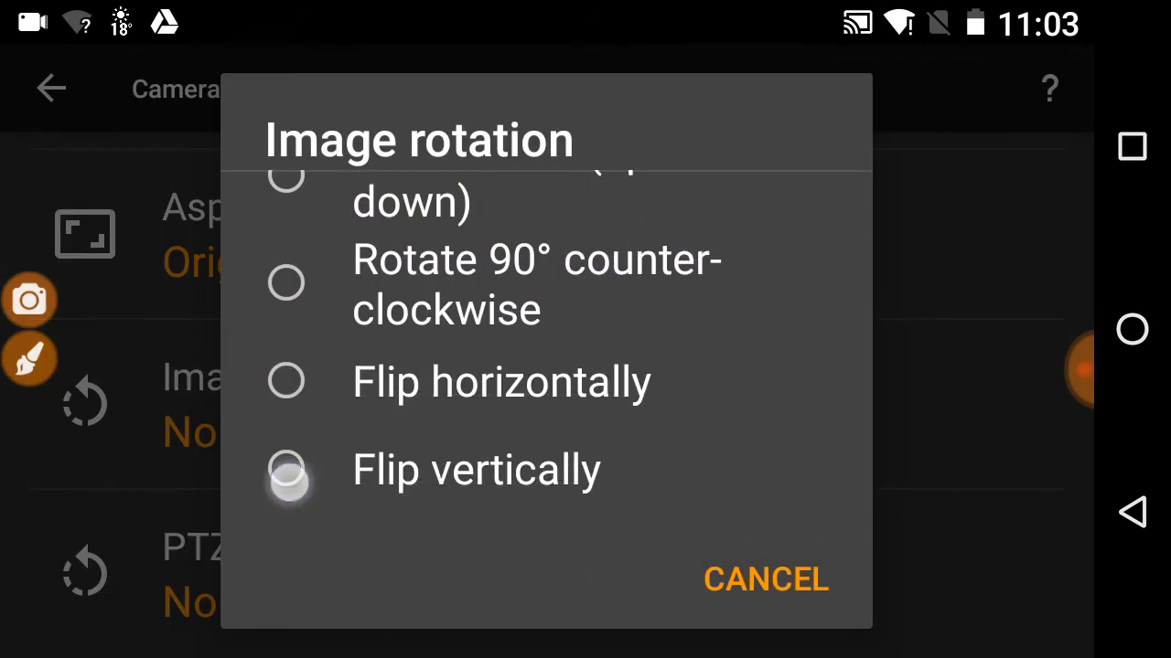
click(288, 476)
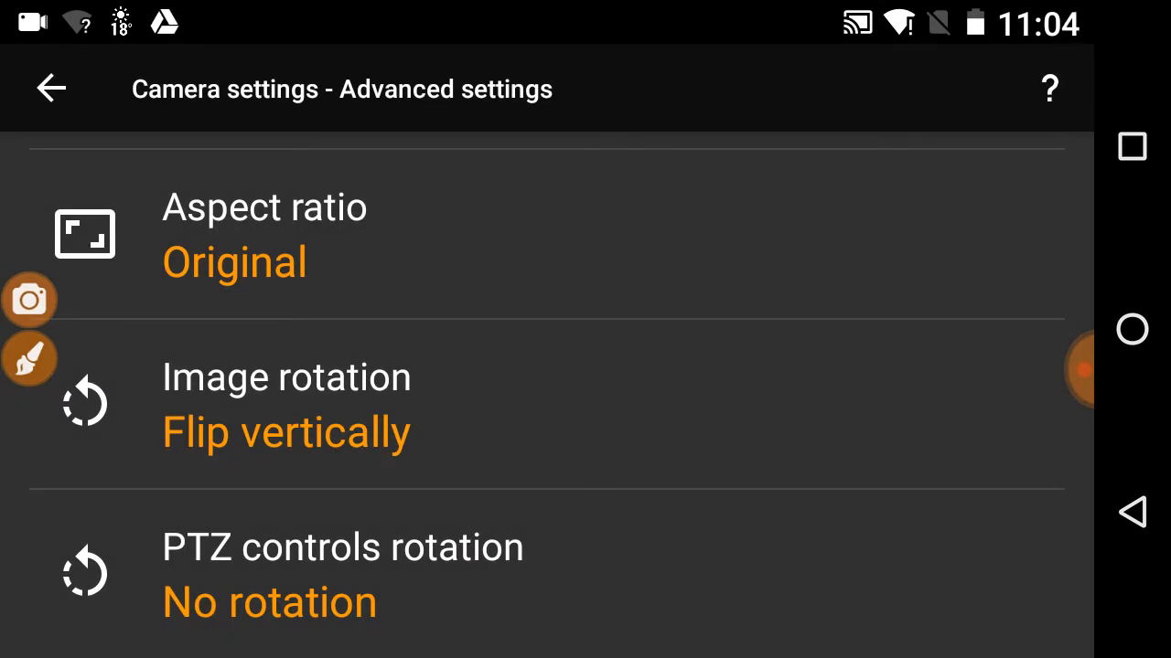
click(51, 87)
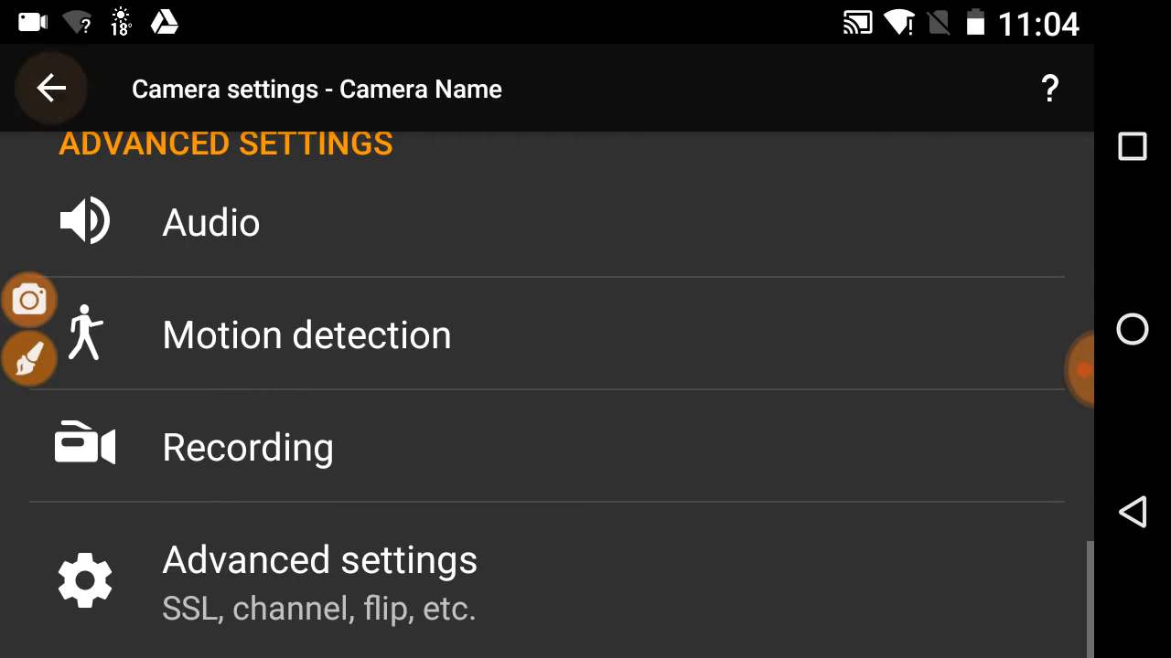
click(51, 88)
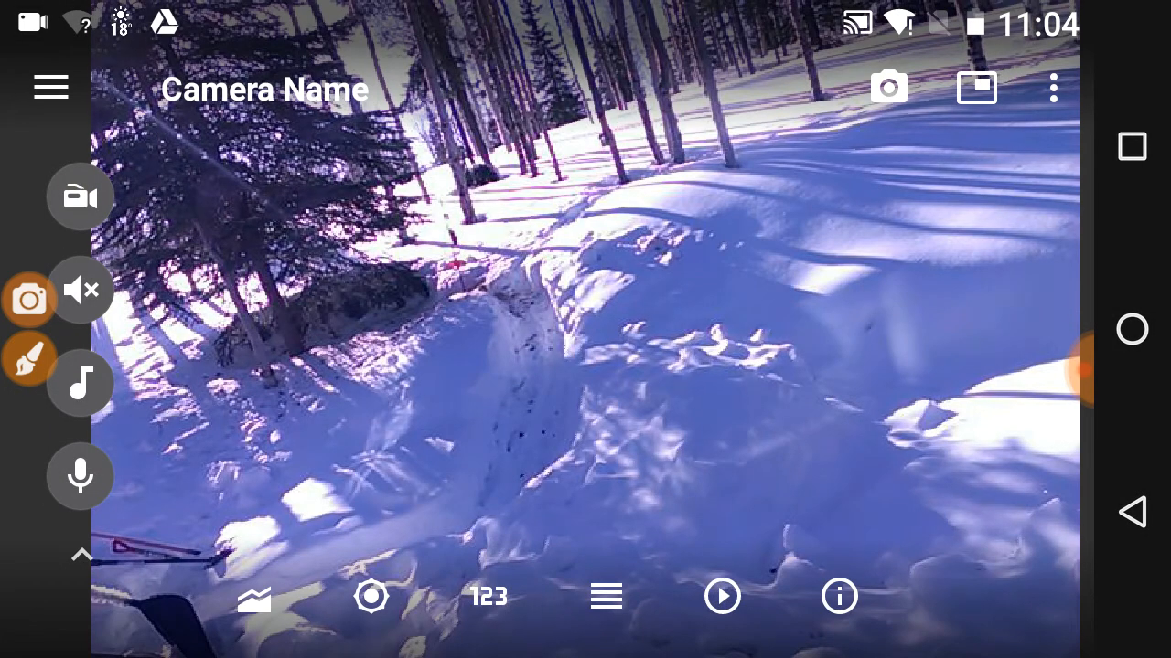